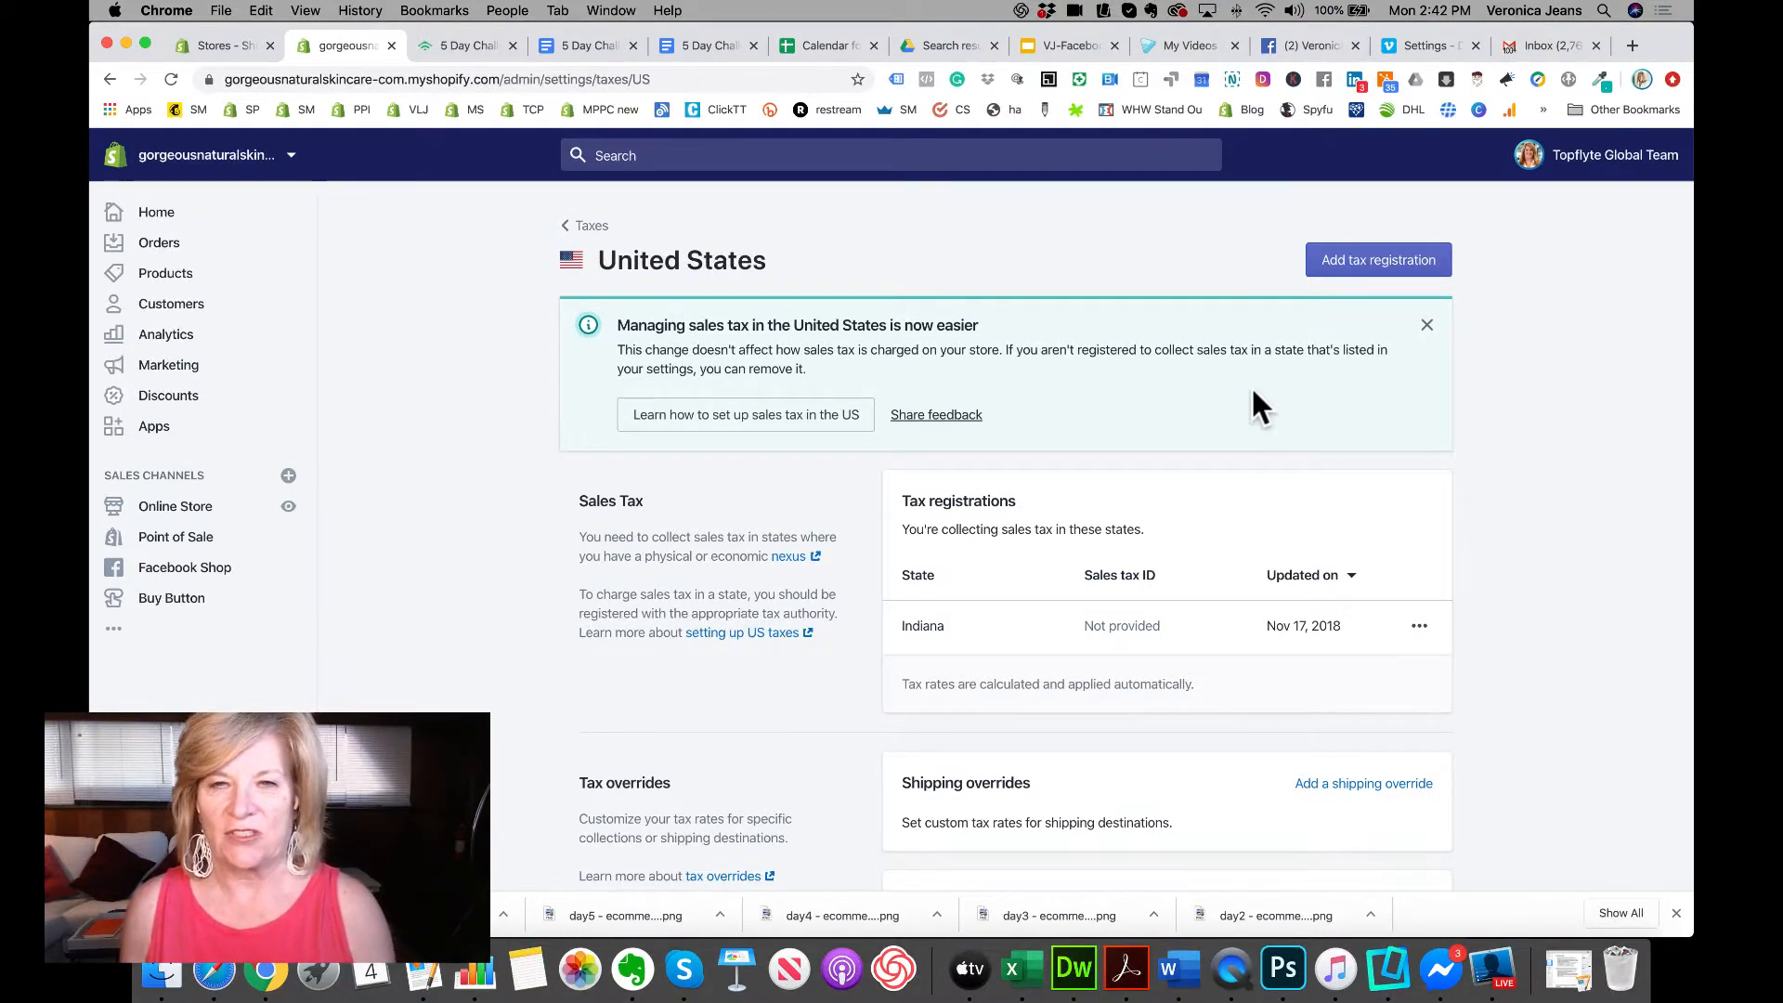
mouse_move(1341, 317)
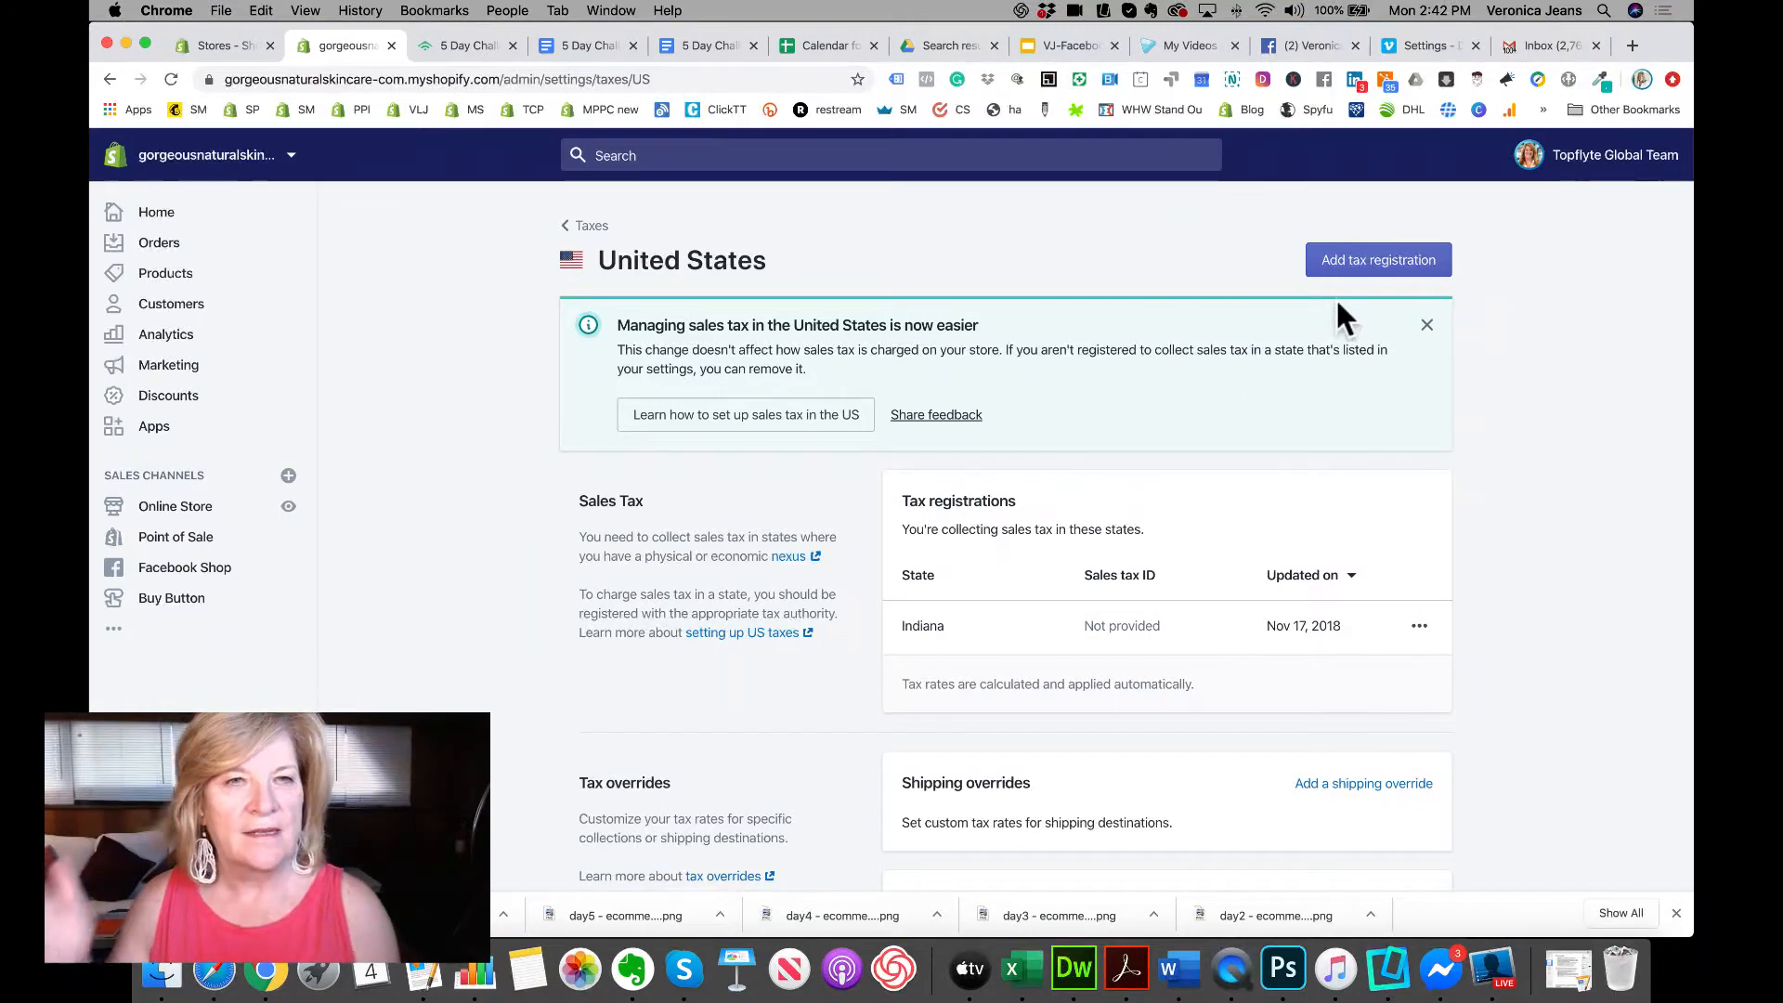
mouse_move(1378, 260)
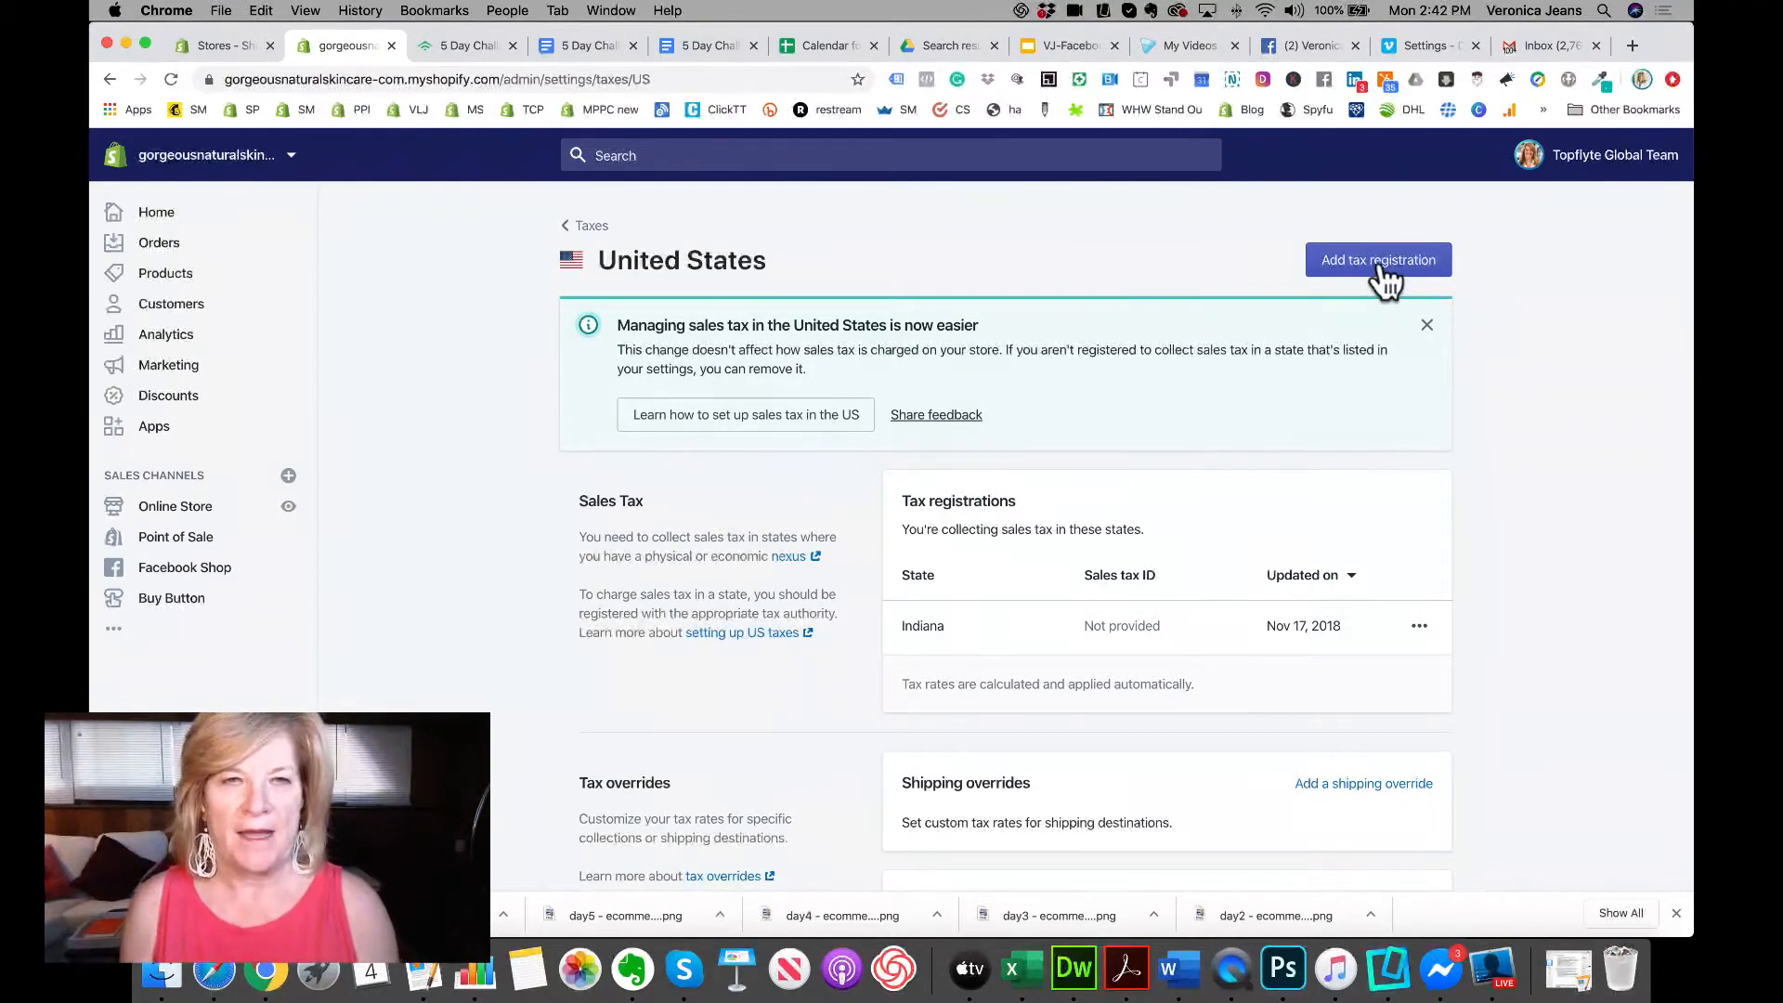
Start a new state tax registration, leave the state as Alabama and close without adding it
click(1376, 260)
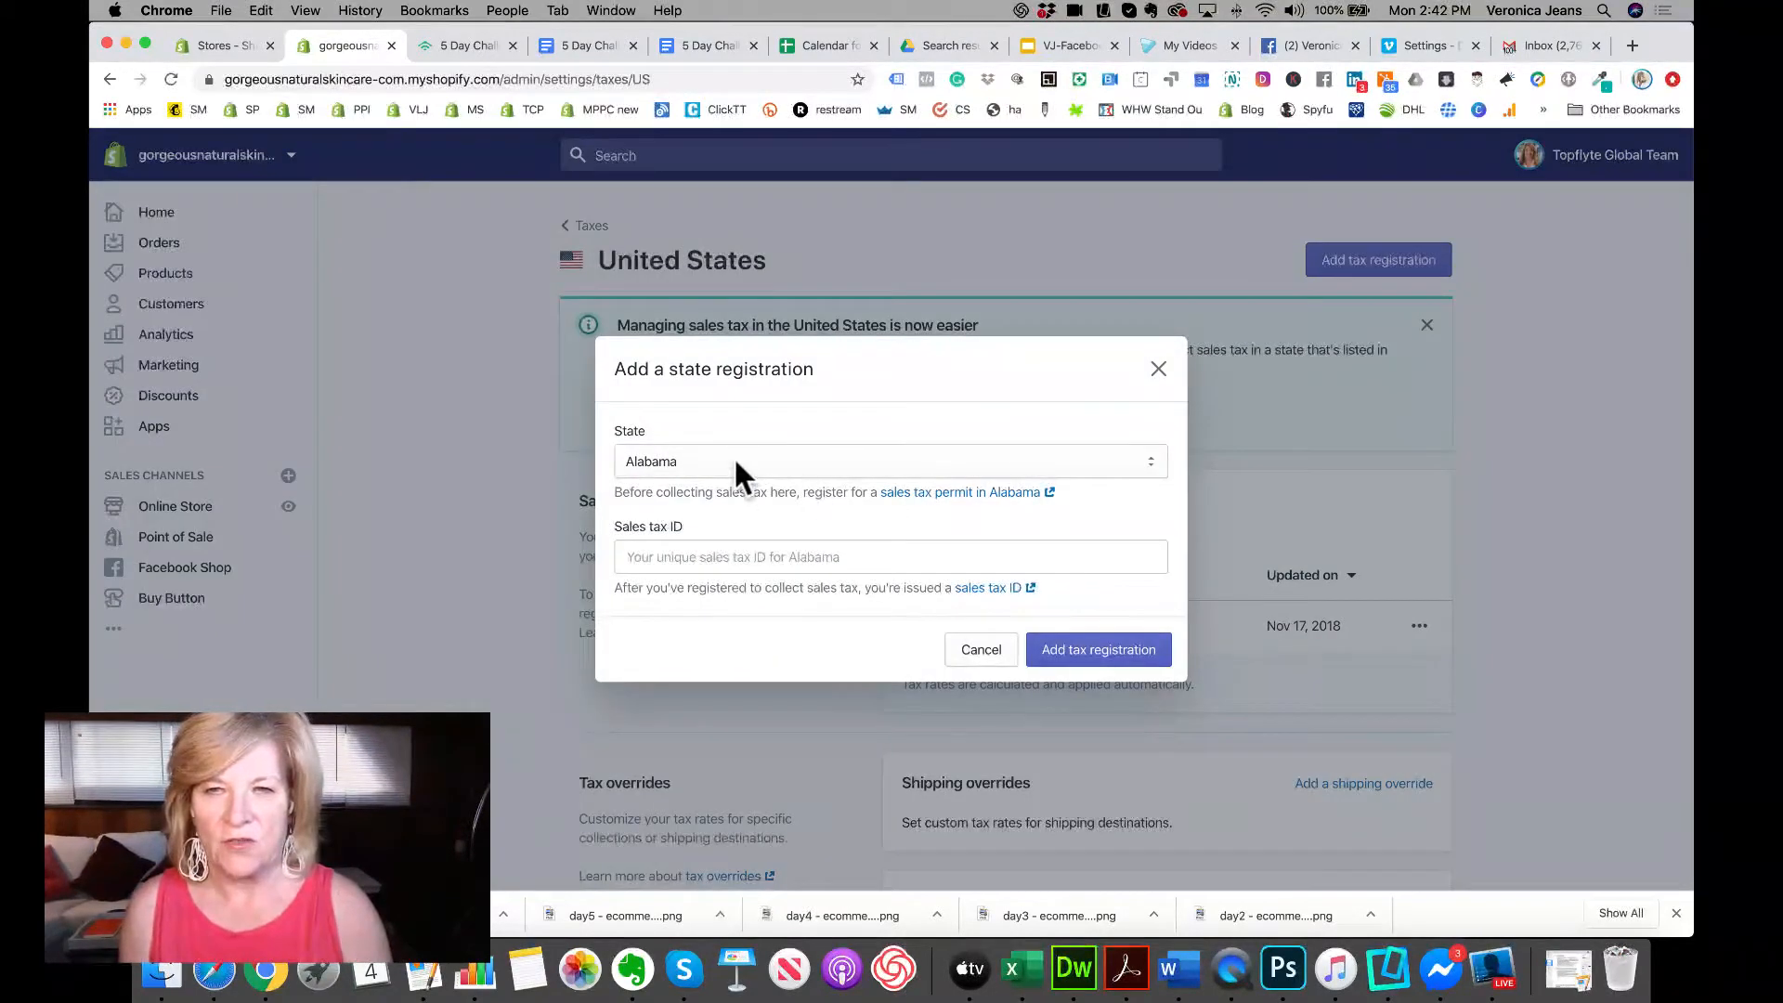
click(890, 461)
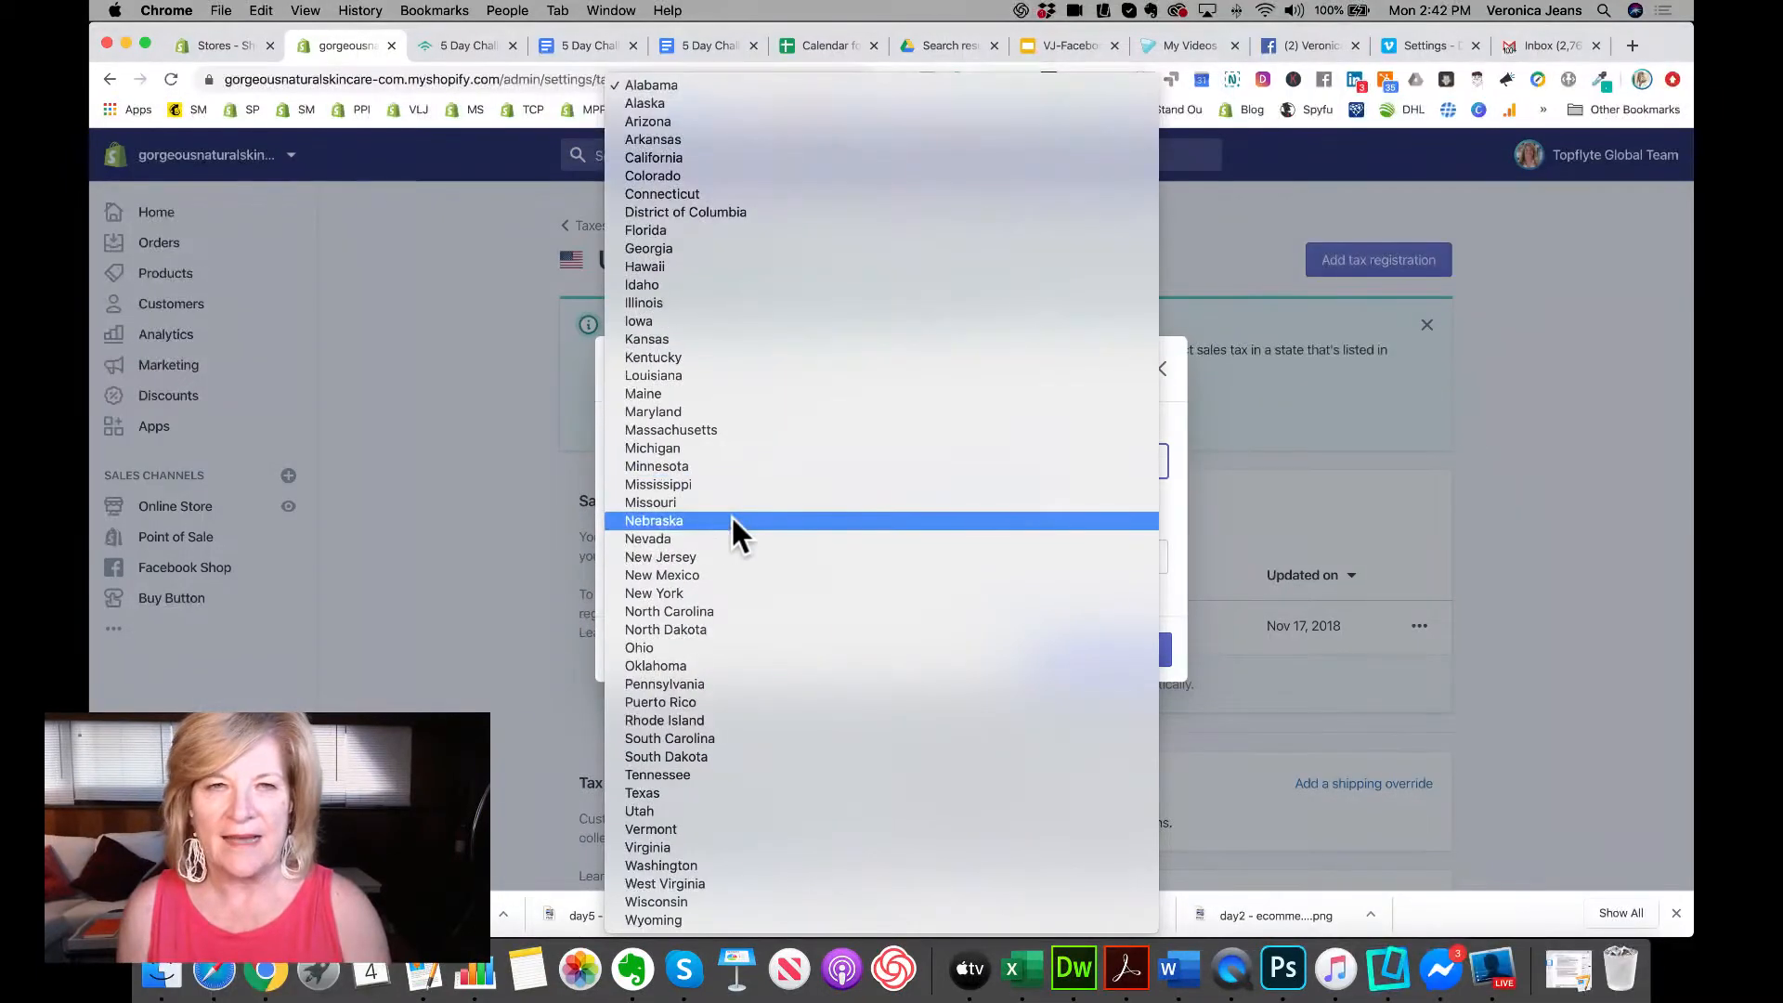
click(650, 84)
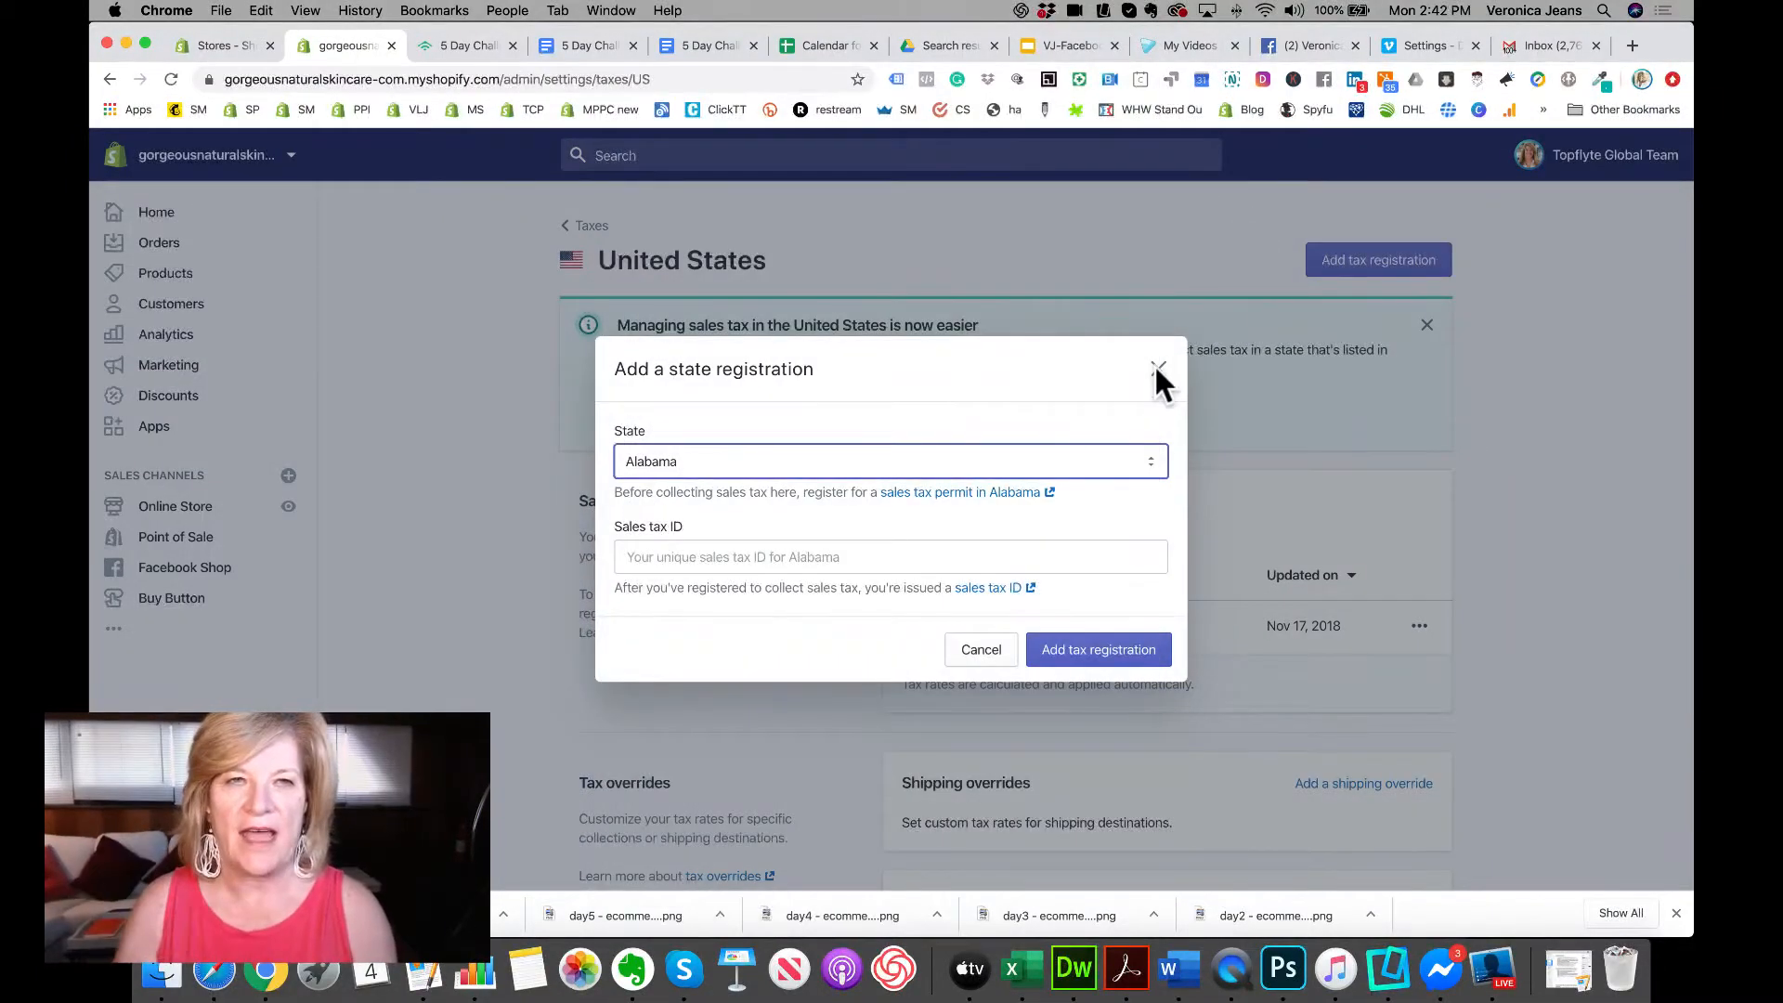
click(1158, 372)
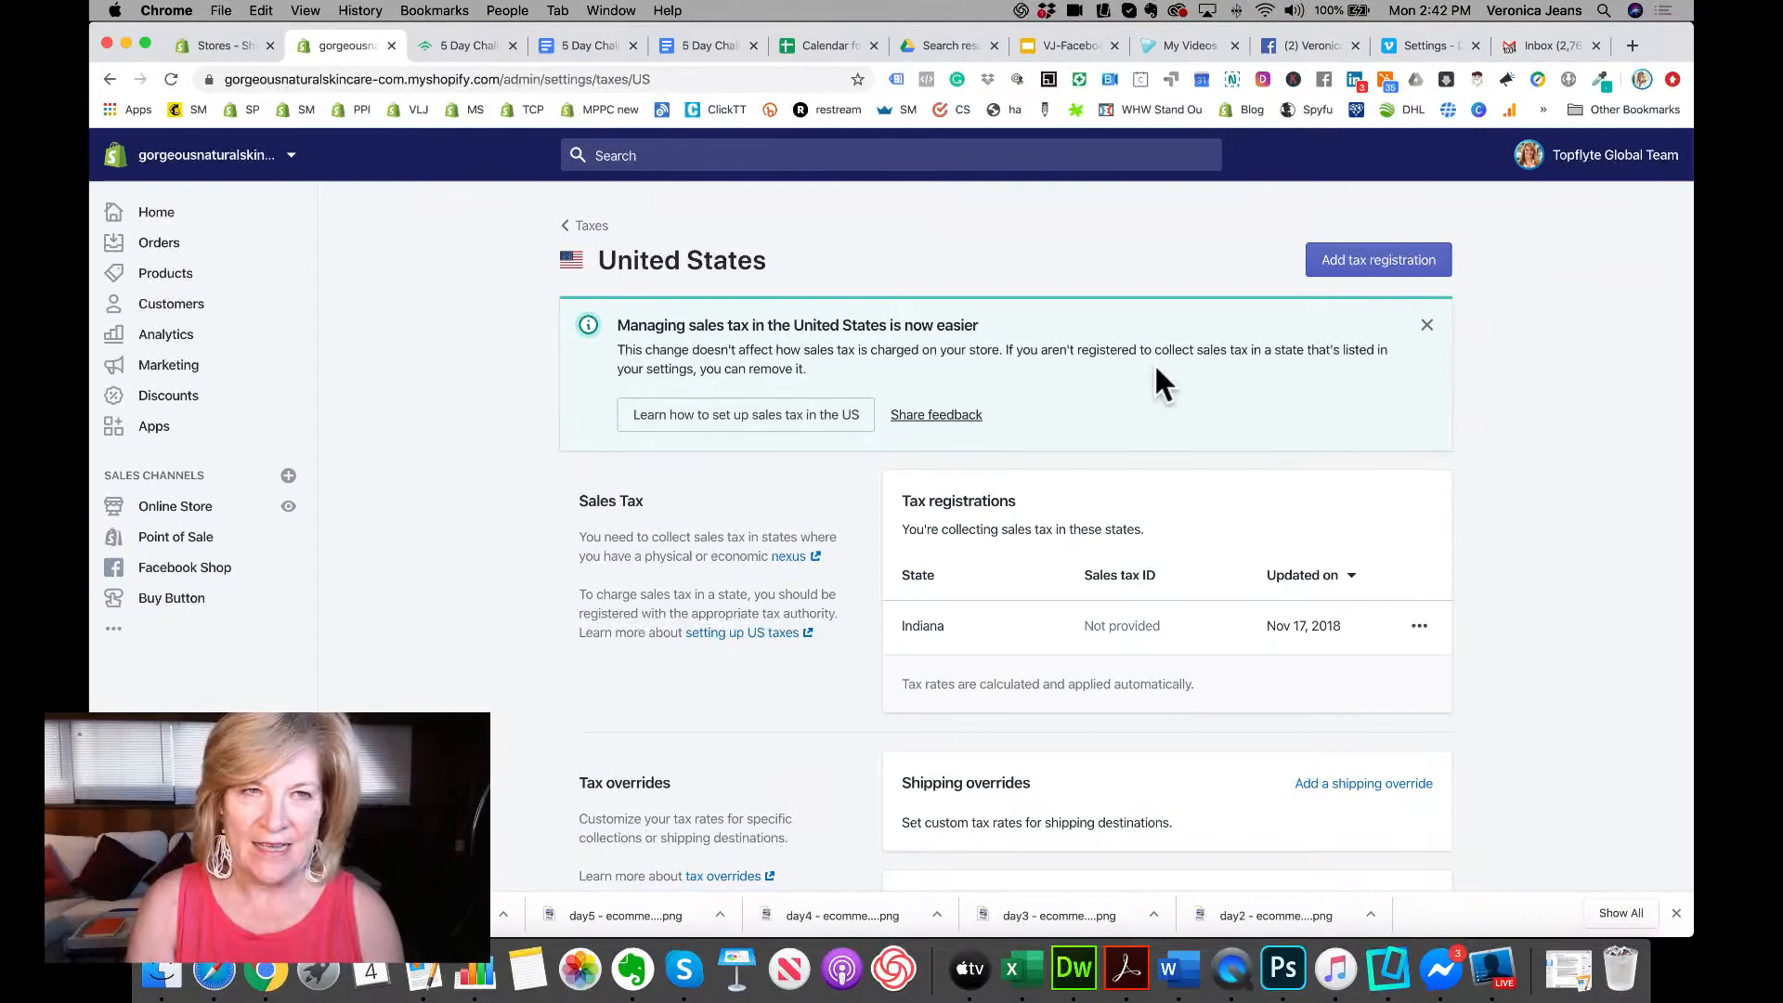
Review the Indiana tax registration and its options on the US Taxes settings page
scroll(down, 3)
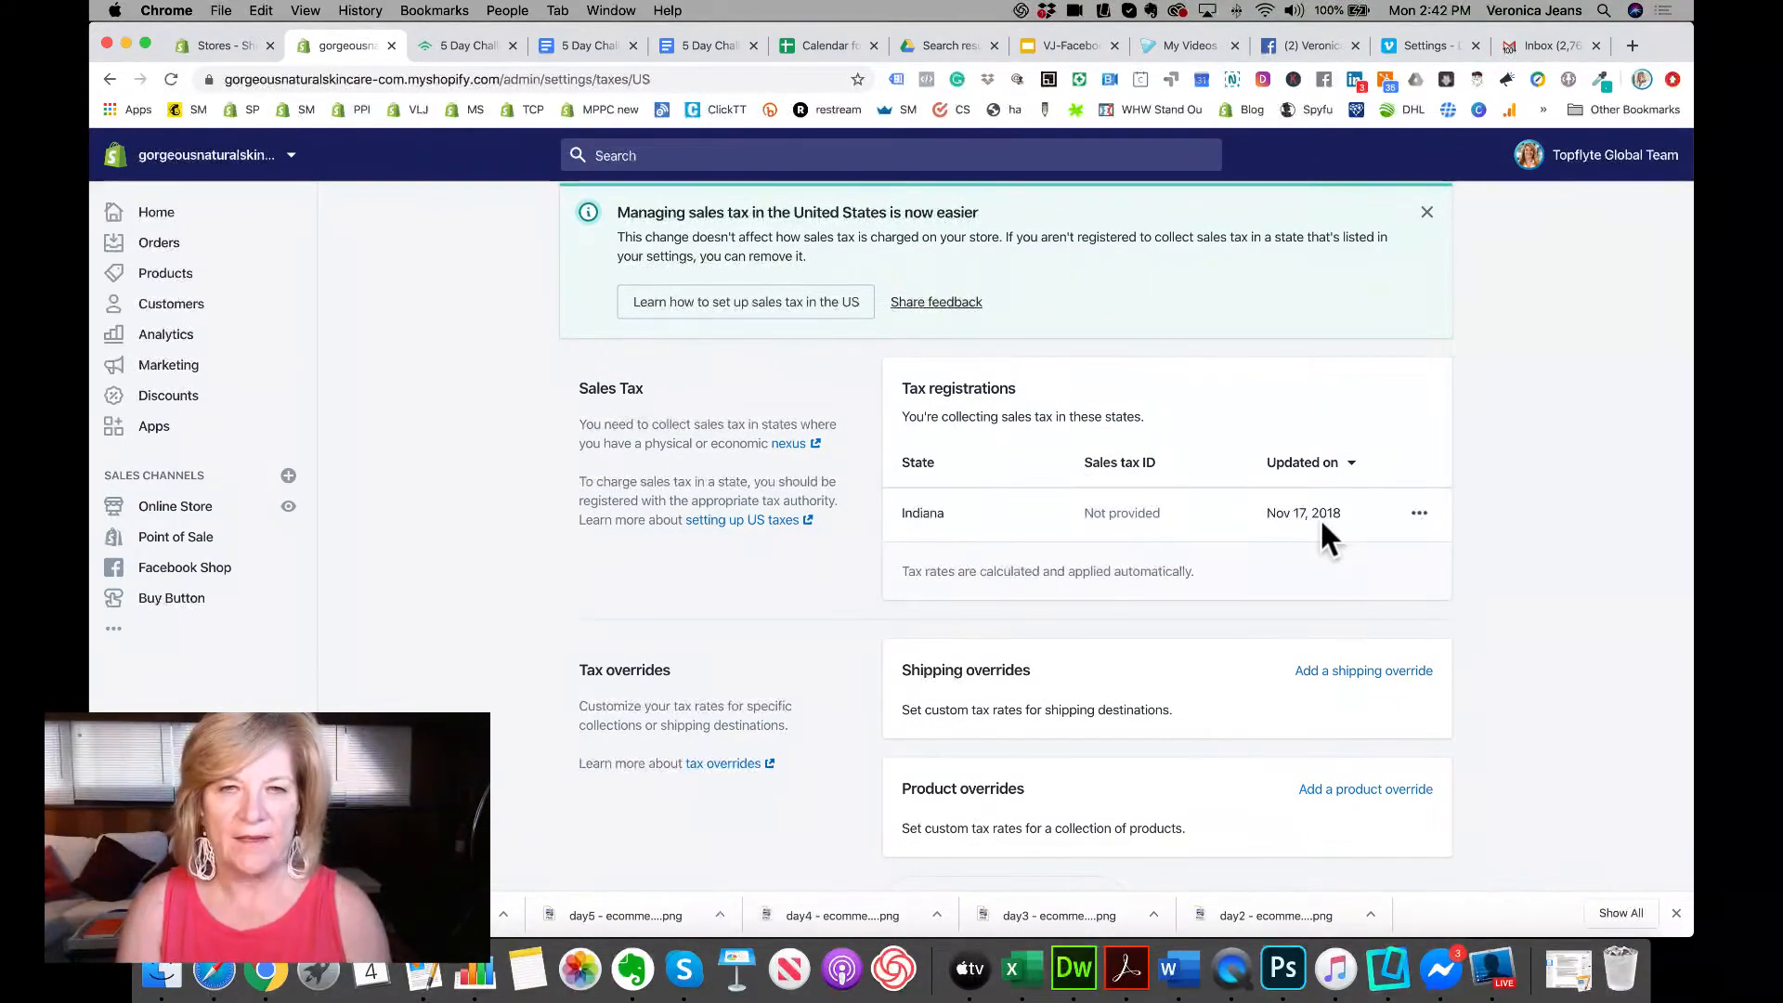
mouse_move(869, 535)
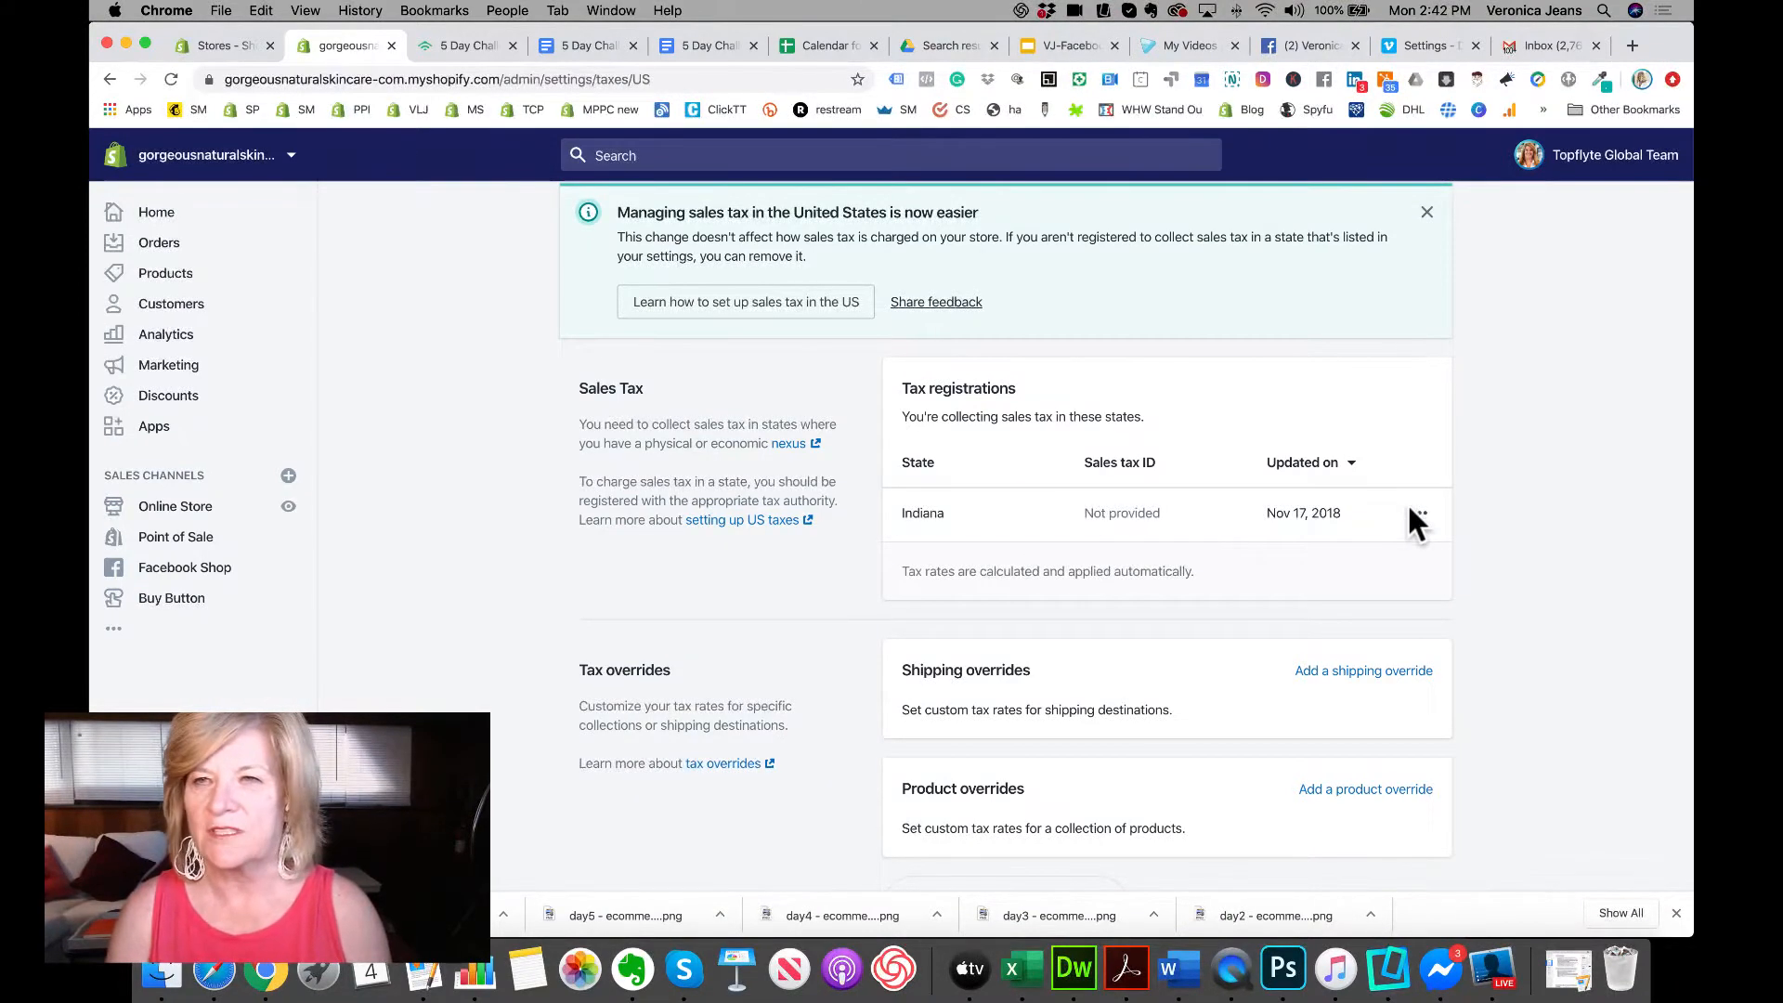
click(1419, 513)
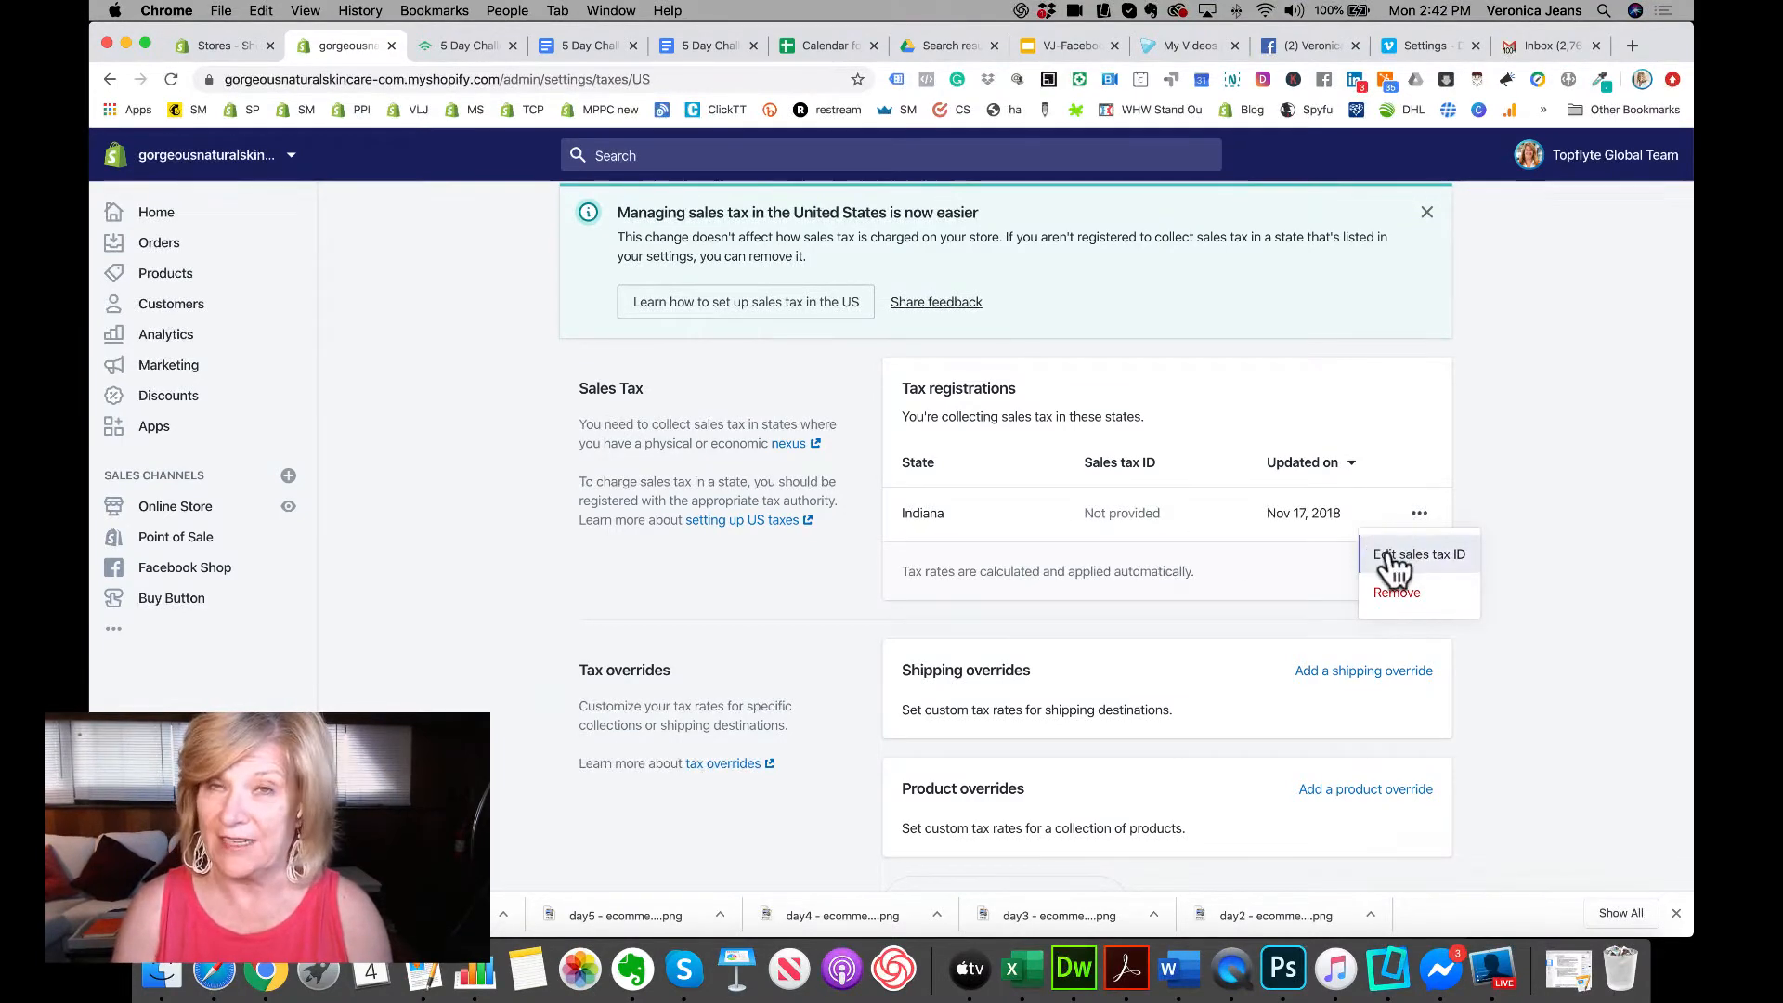
click(1419, 553)
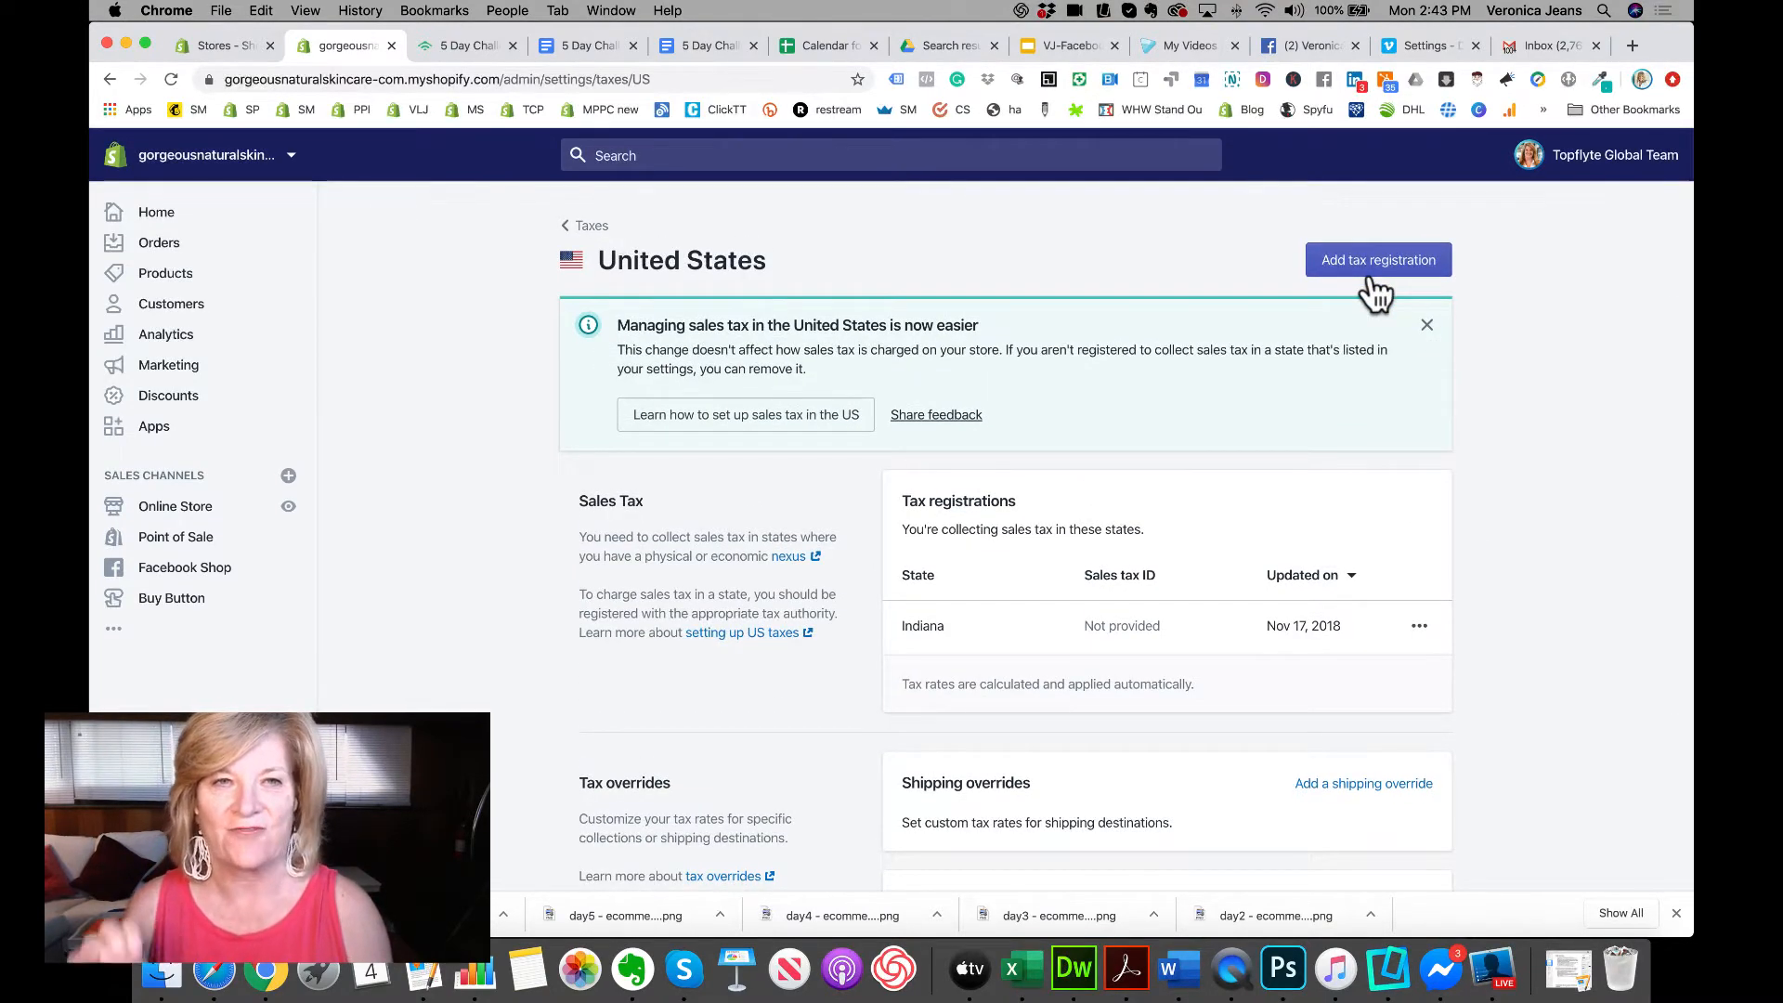
mouse_move(1290, 464)
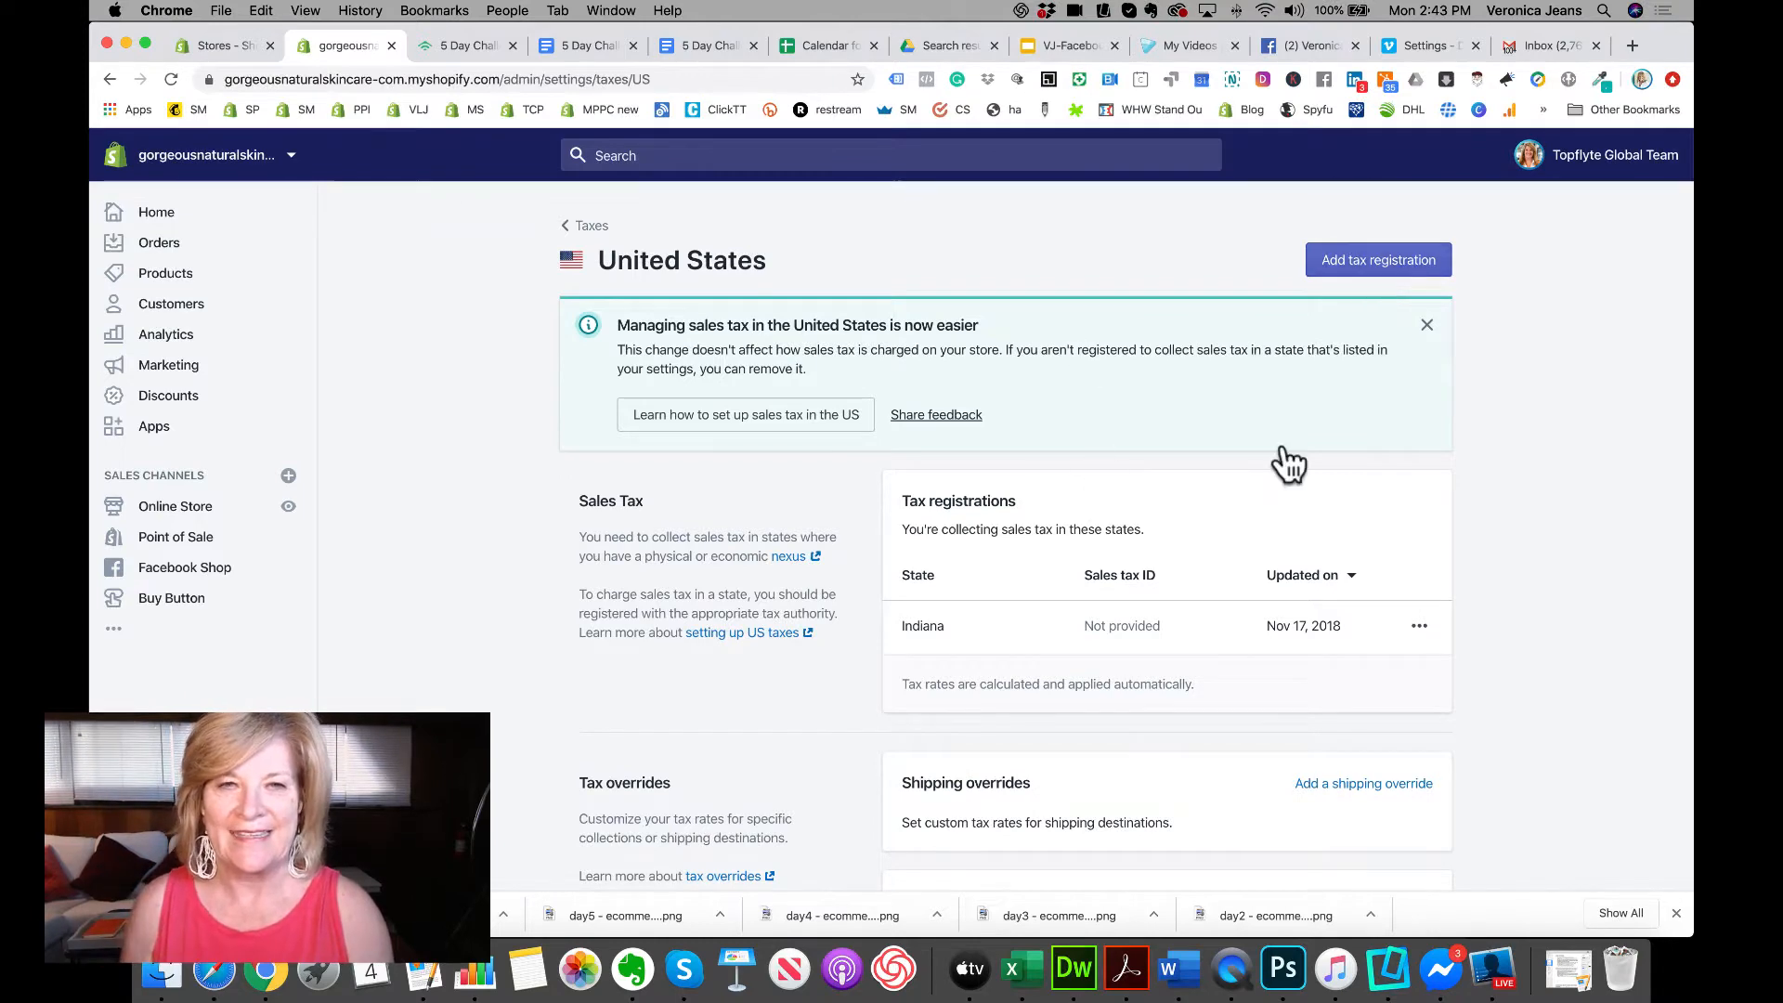
scroll(down, 3)
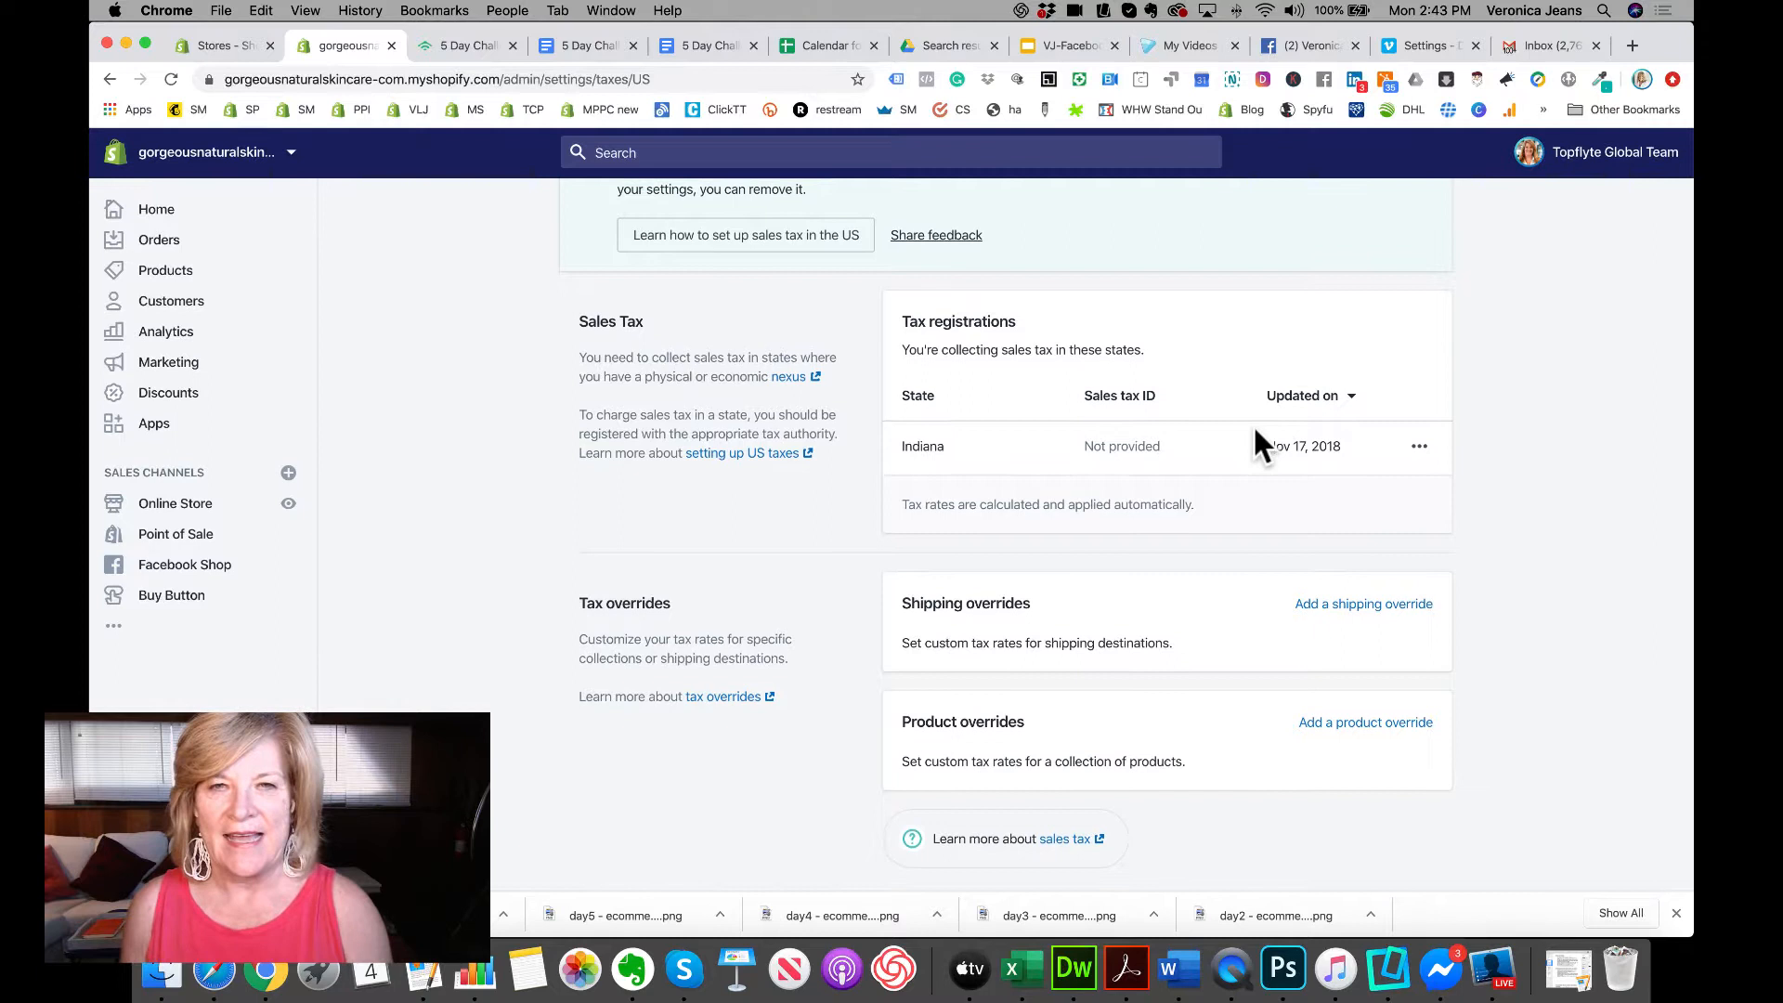
scroll(up, 3)
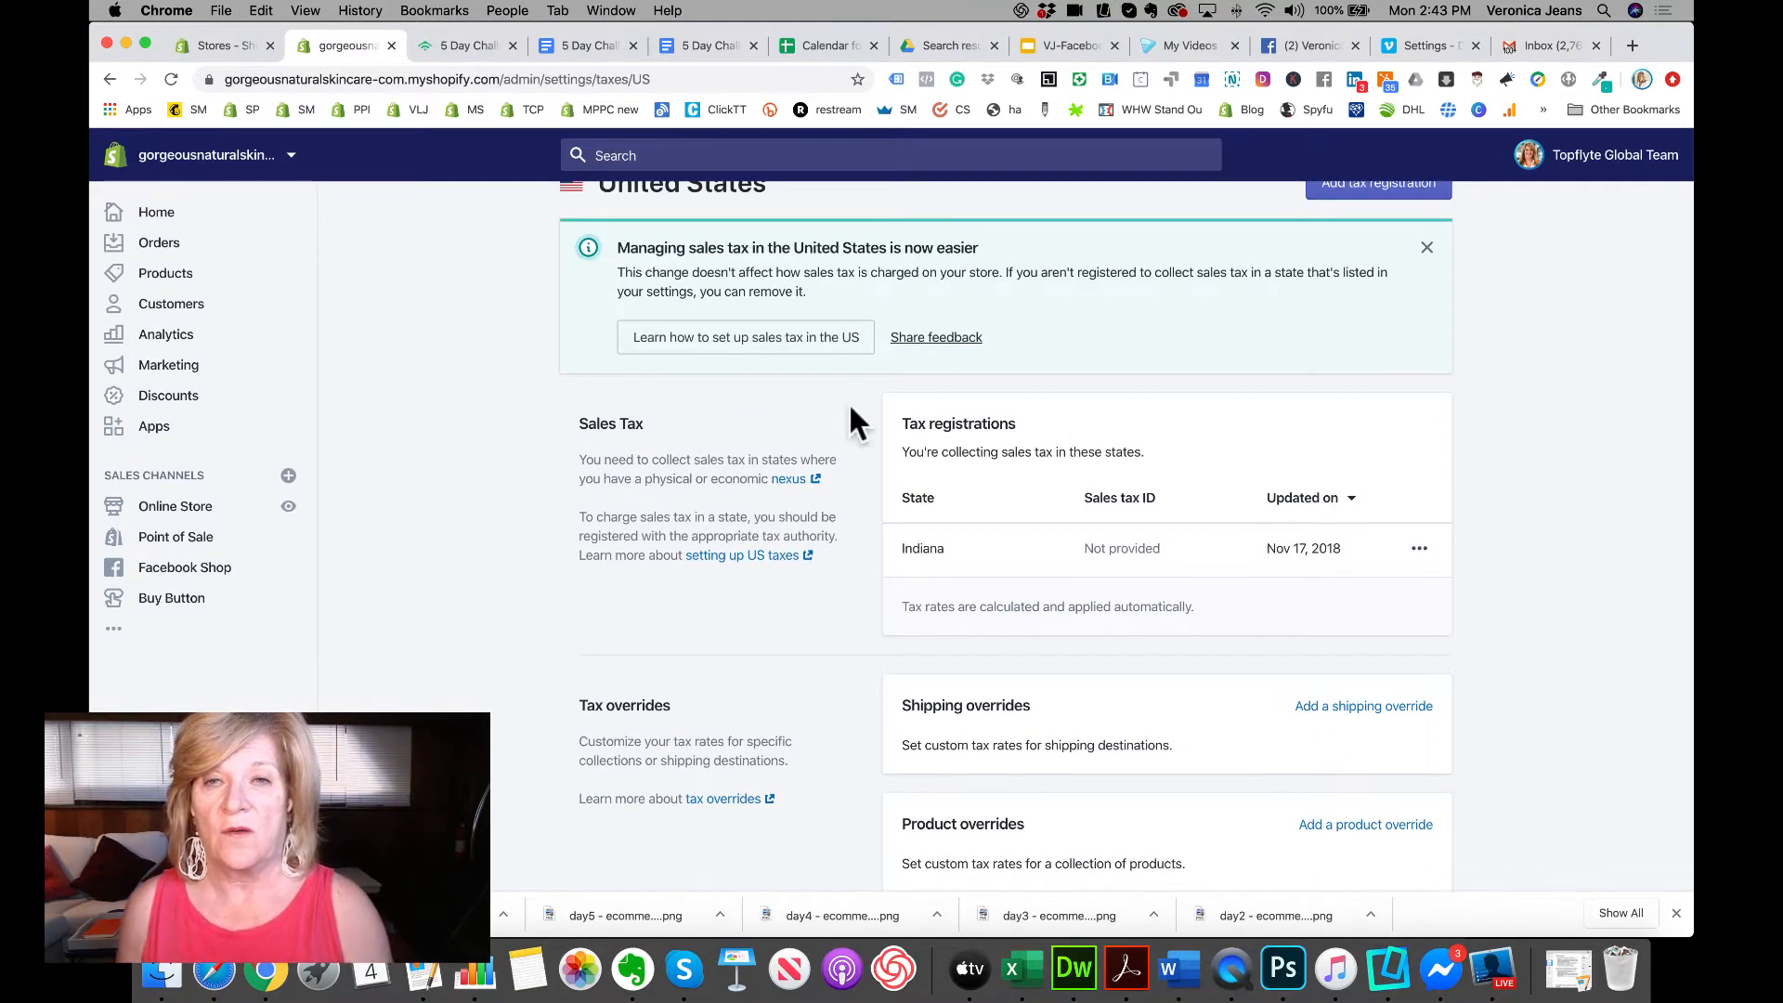
Switch to the Help Center 'Setting up US taxes' article and read its opening notes
click(745, 336)
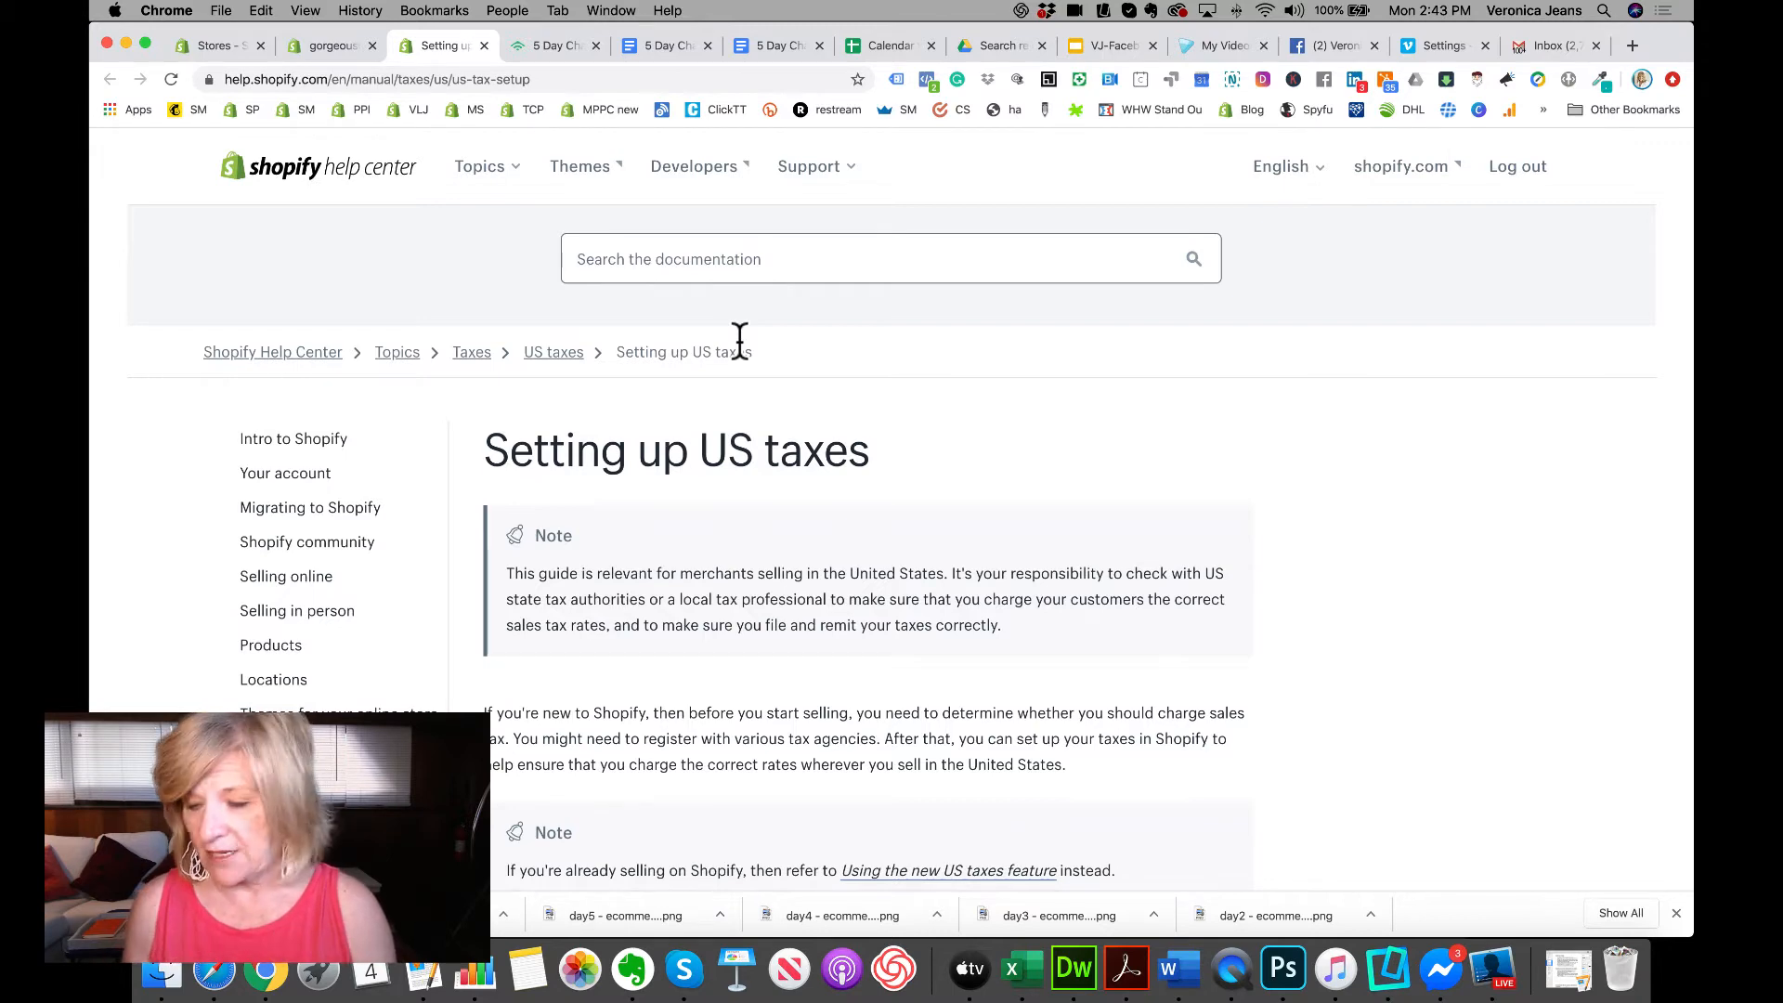
mouse_move(732, 379)
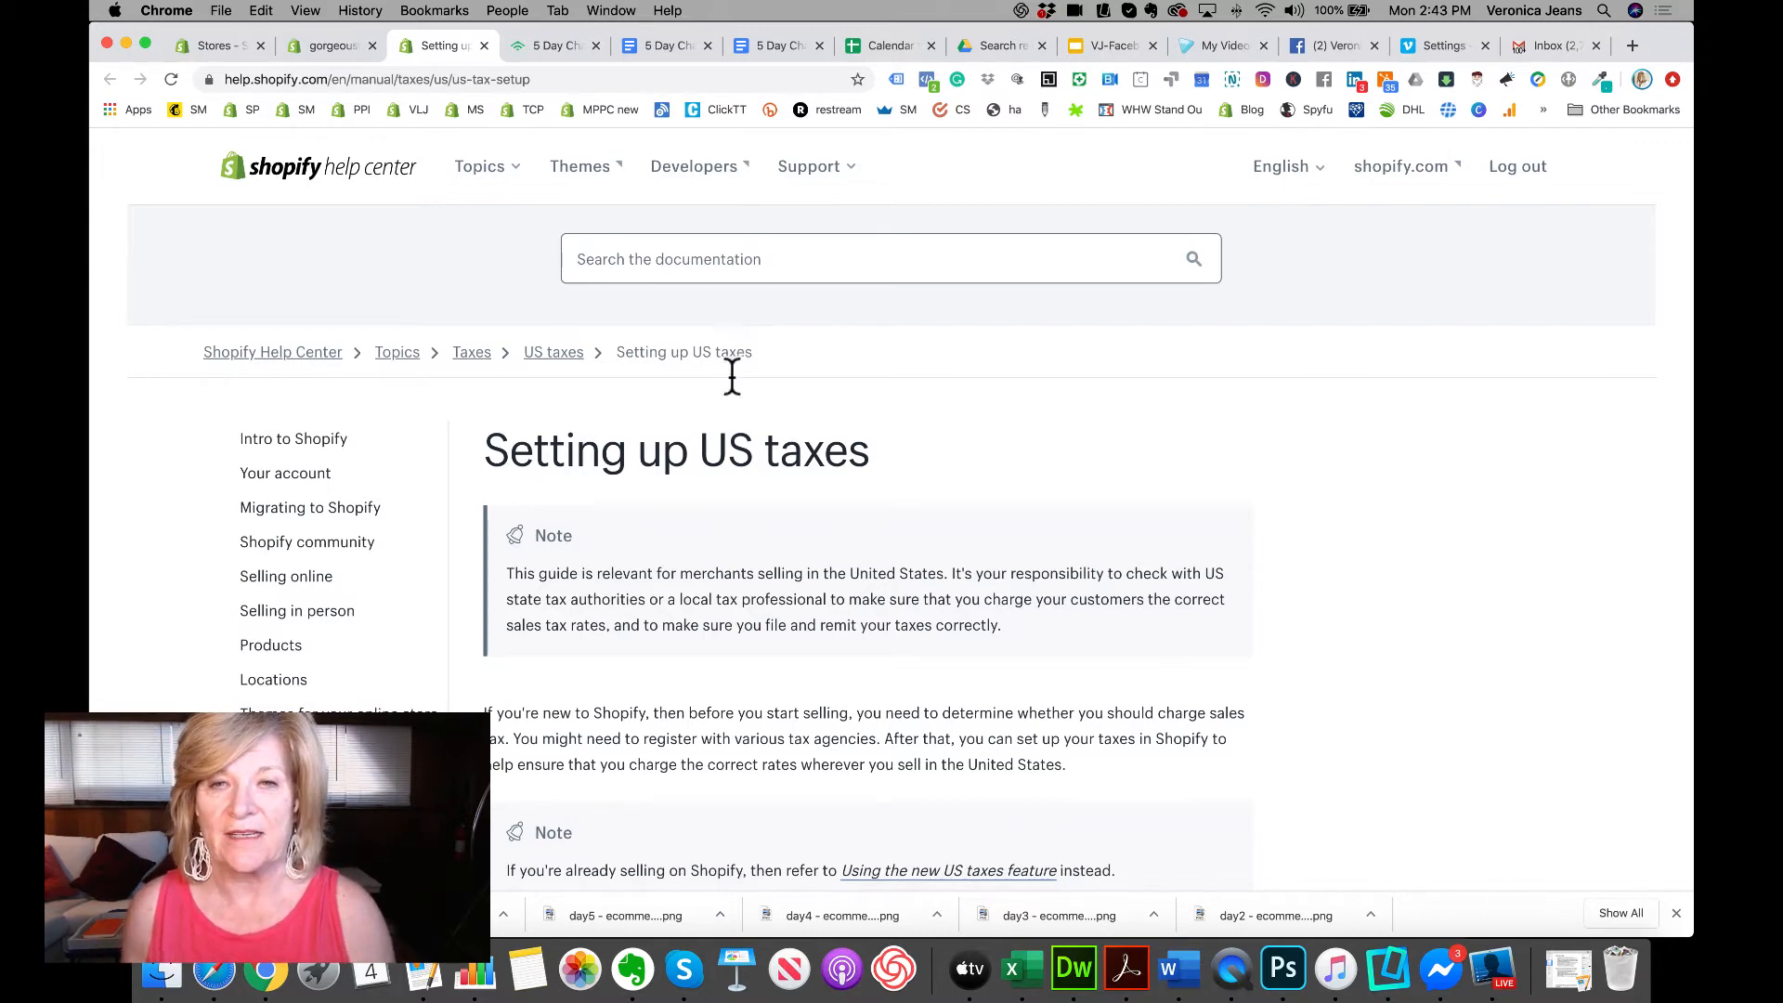
scroll(down, 3)
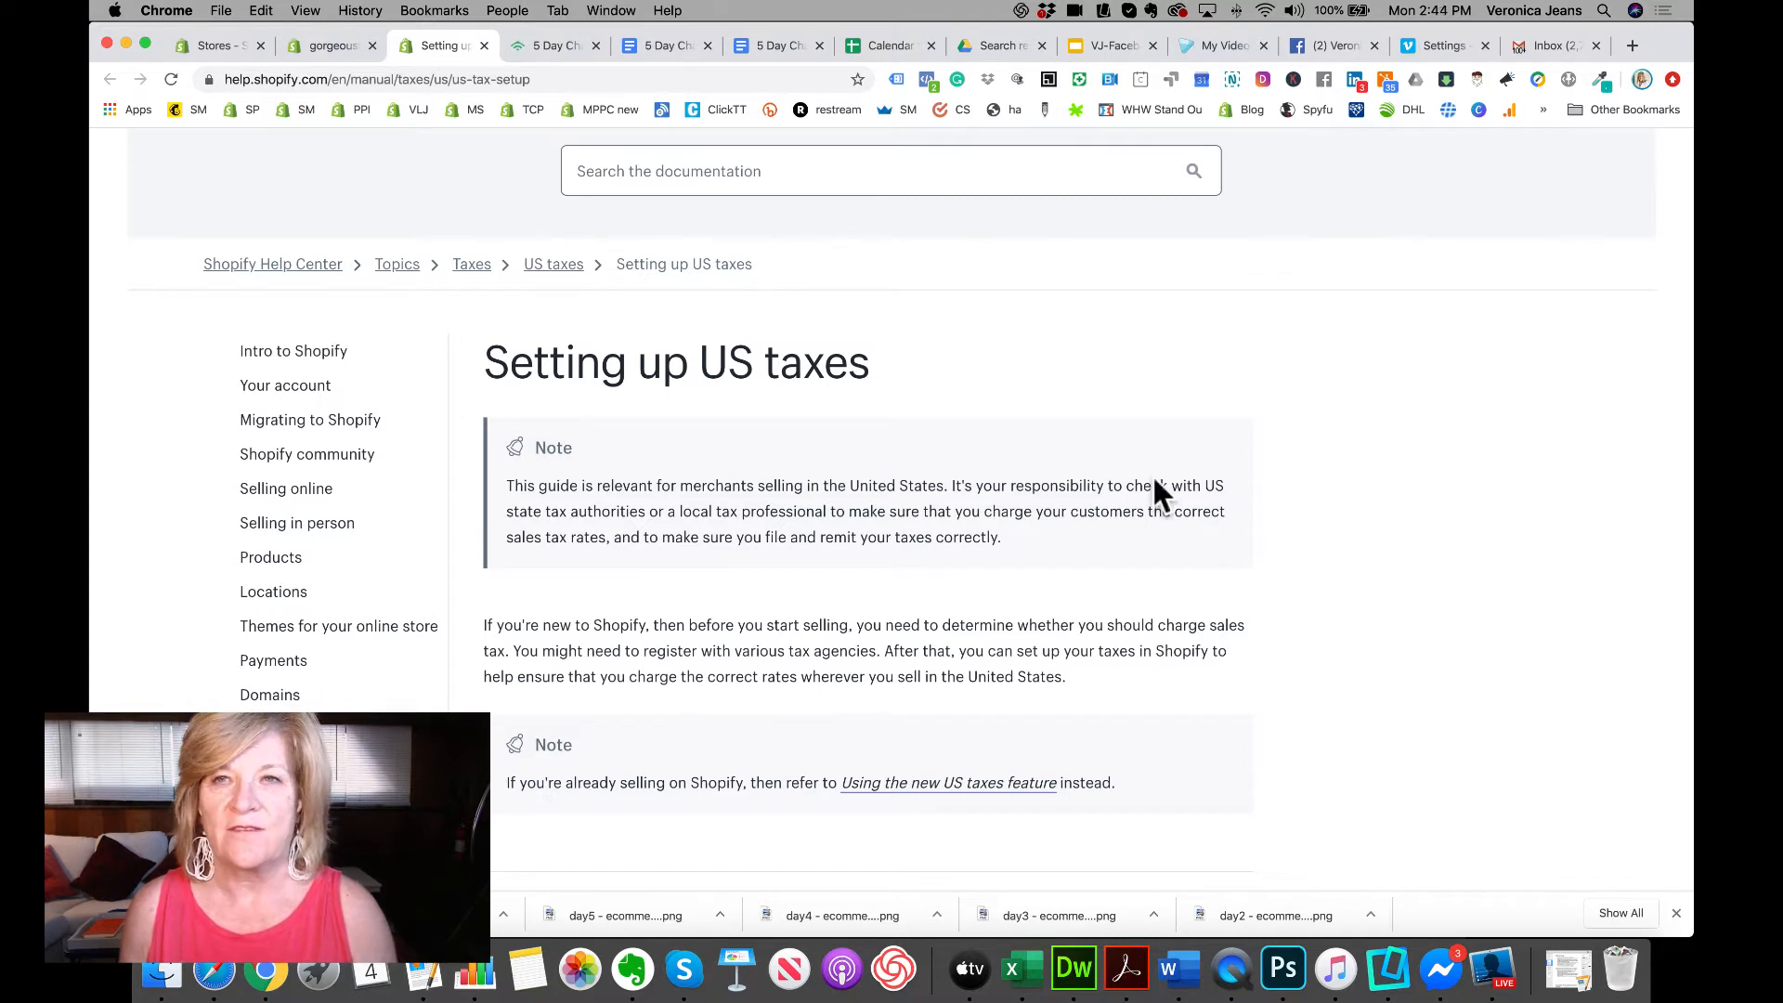
mouse_move(1155, 488)
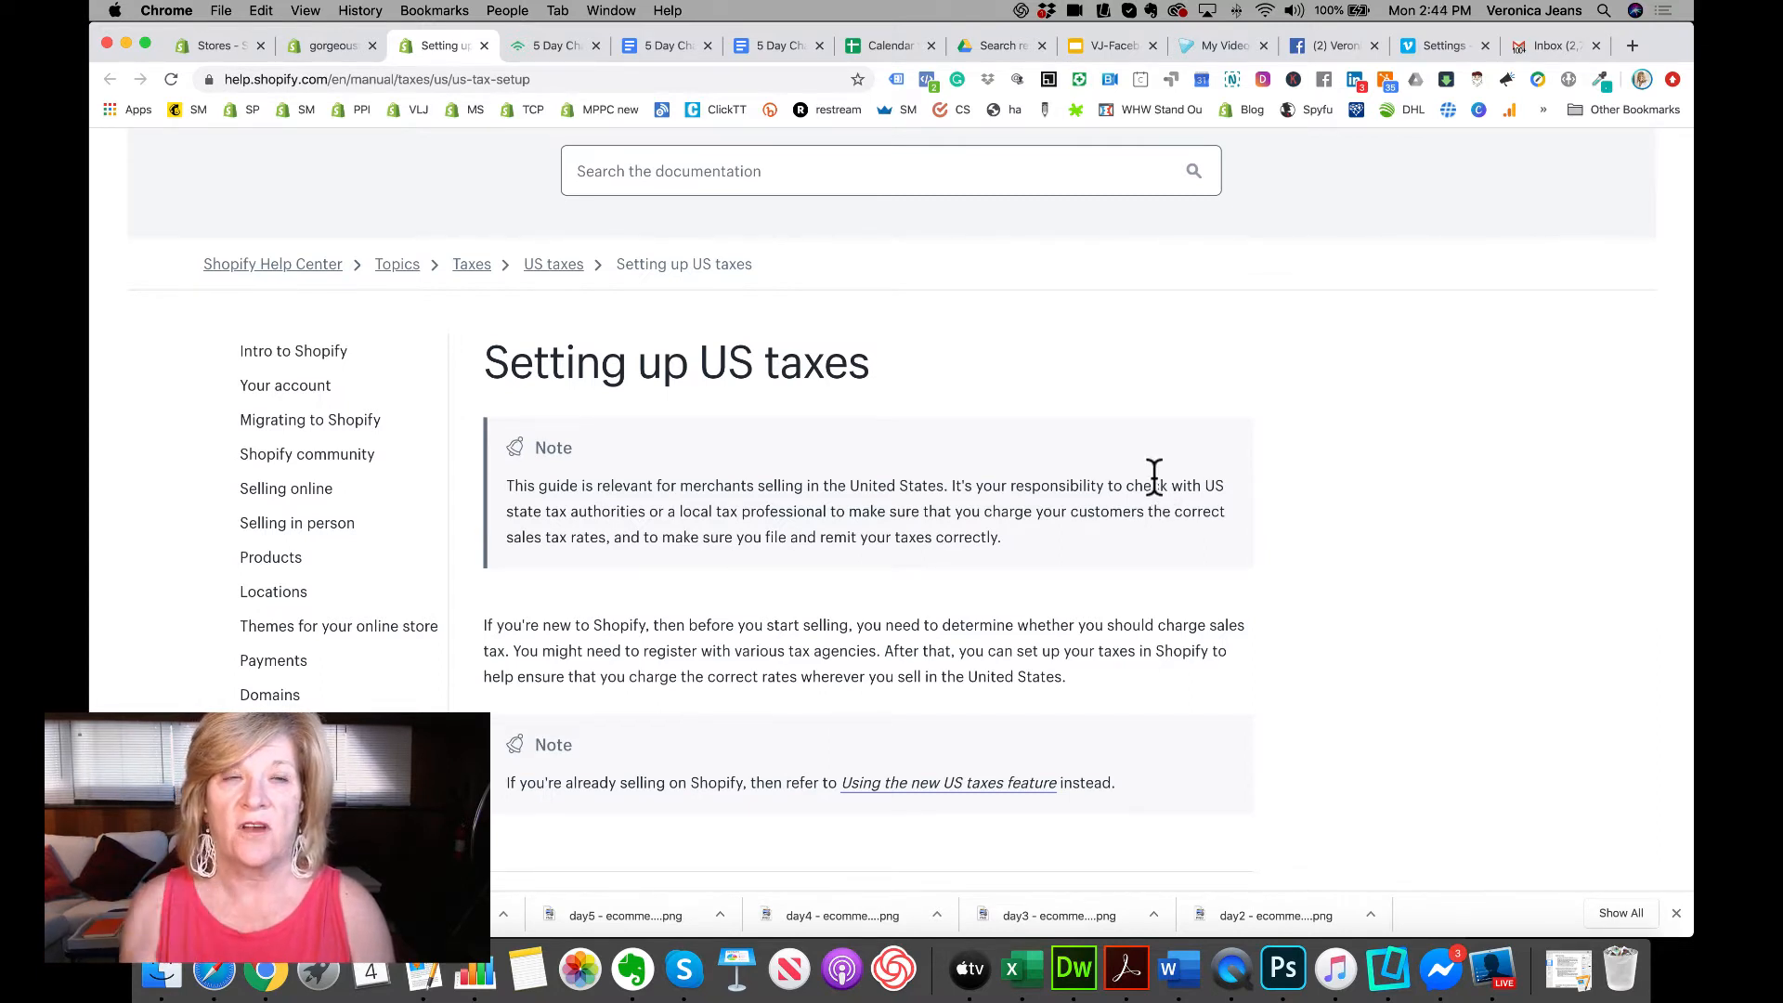
mouse_move(1451, 96)
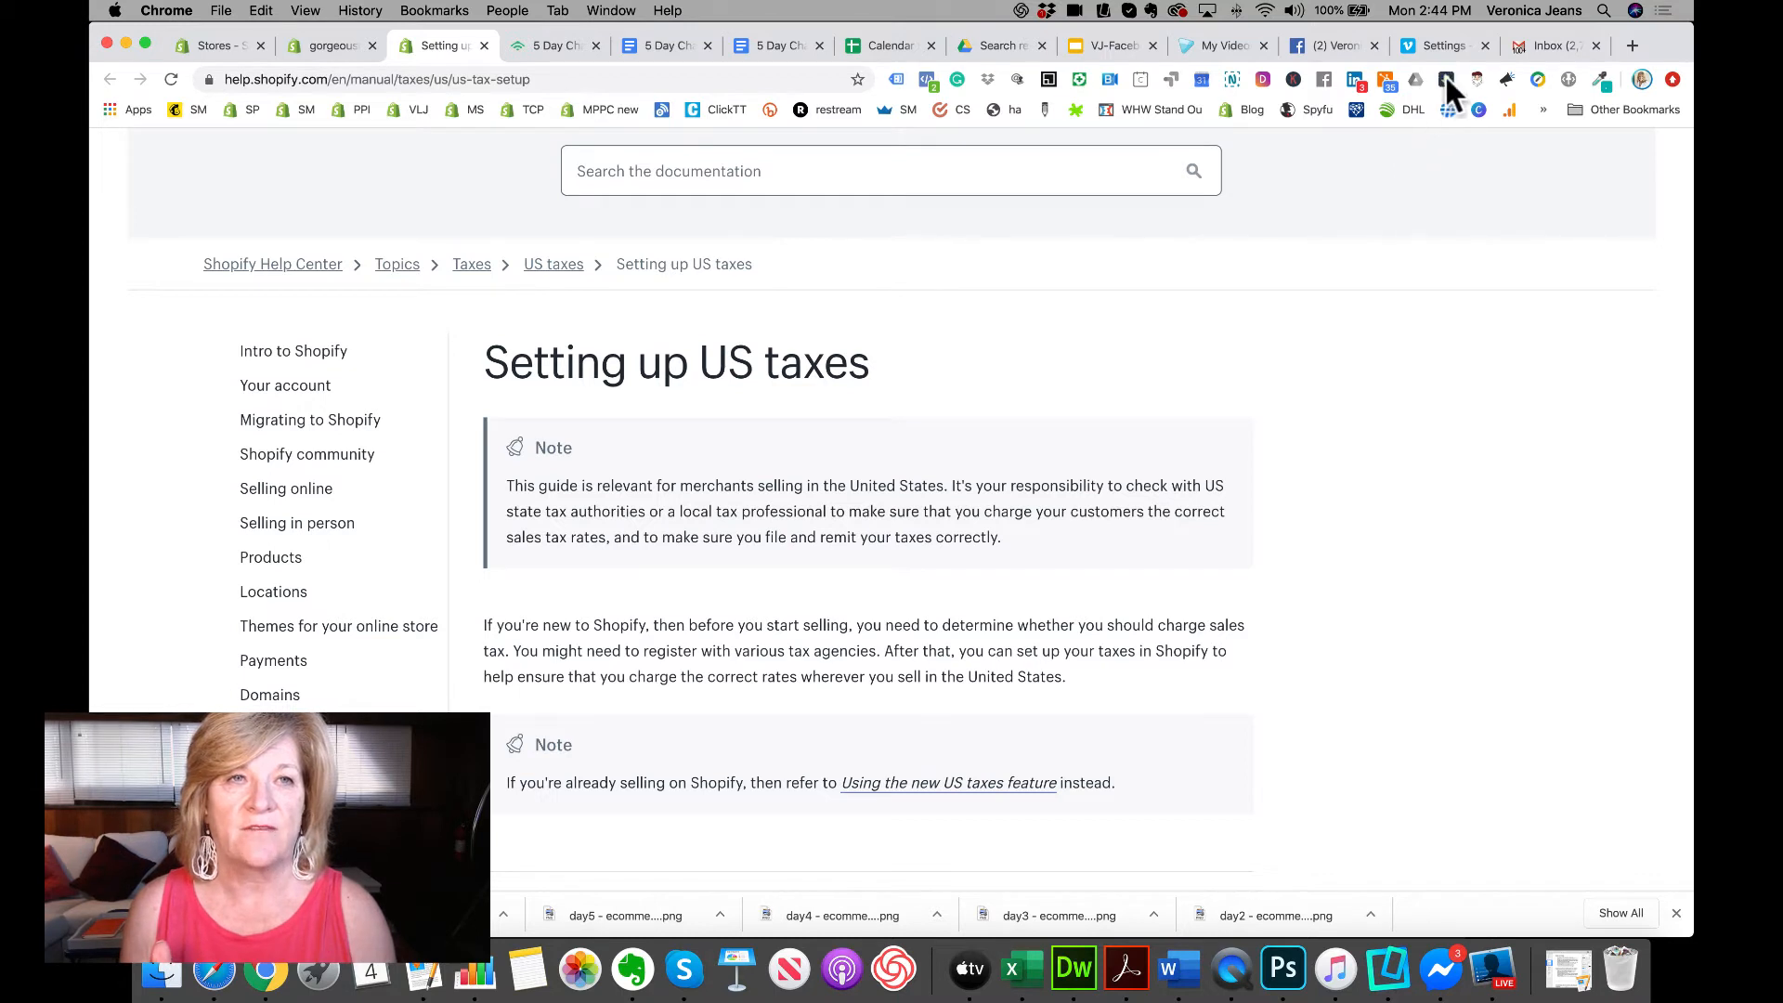
mouse_move(1451, 125)
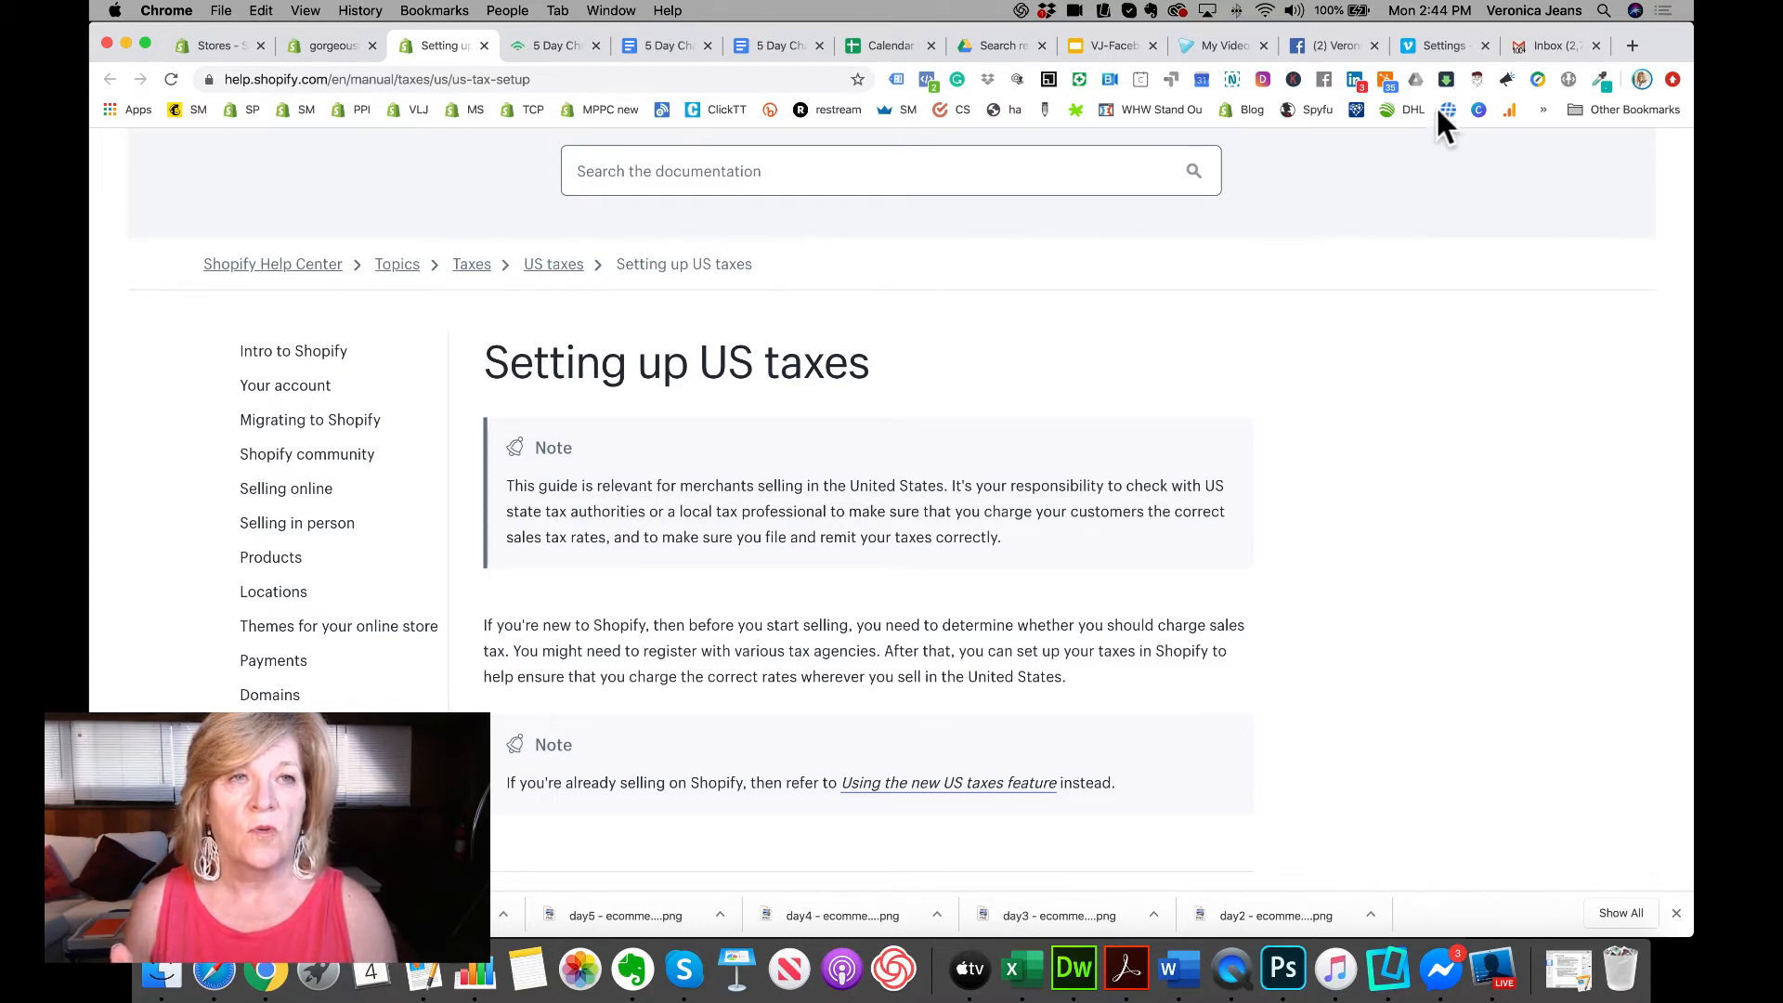
mouse_move(1469, 67)
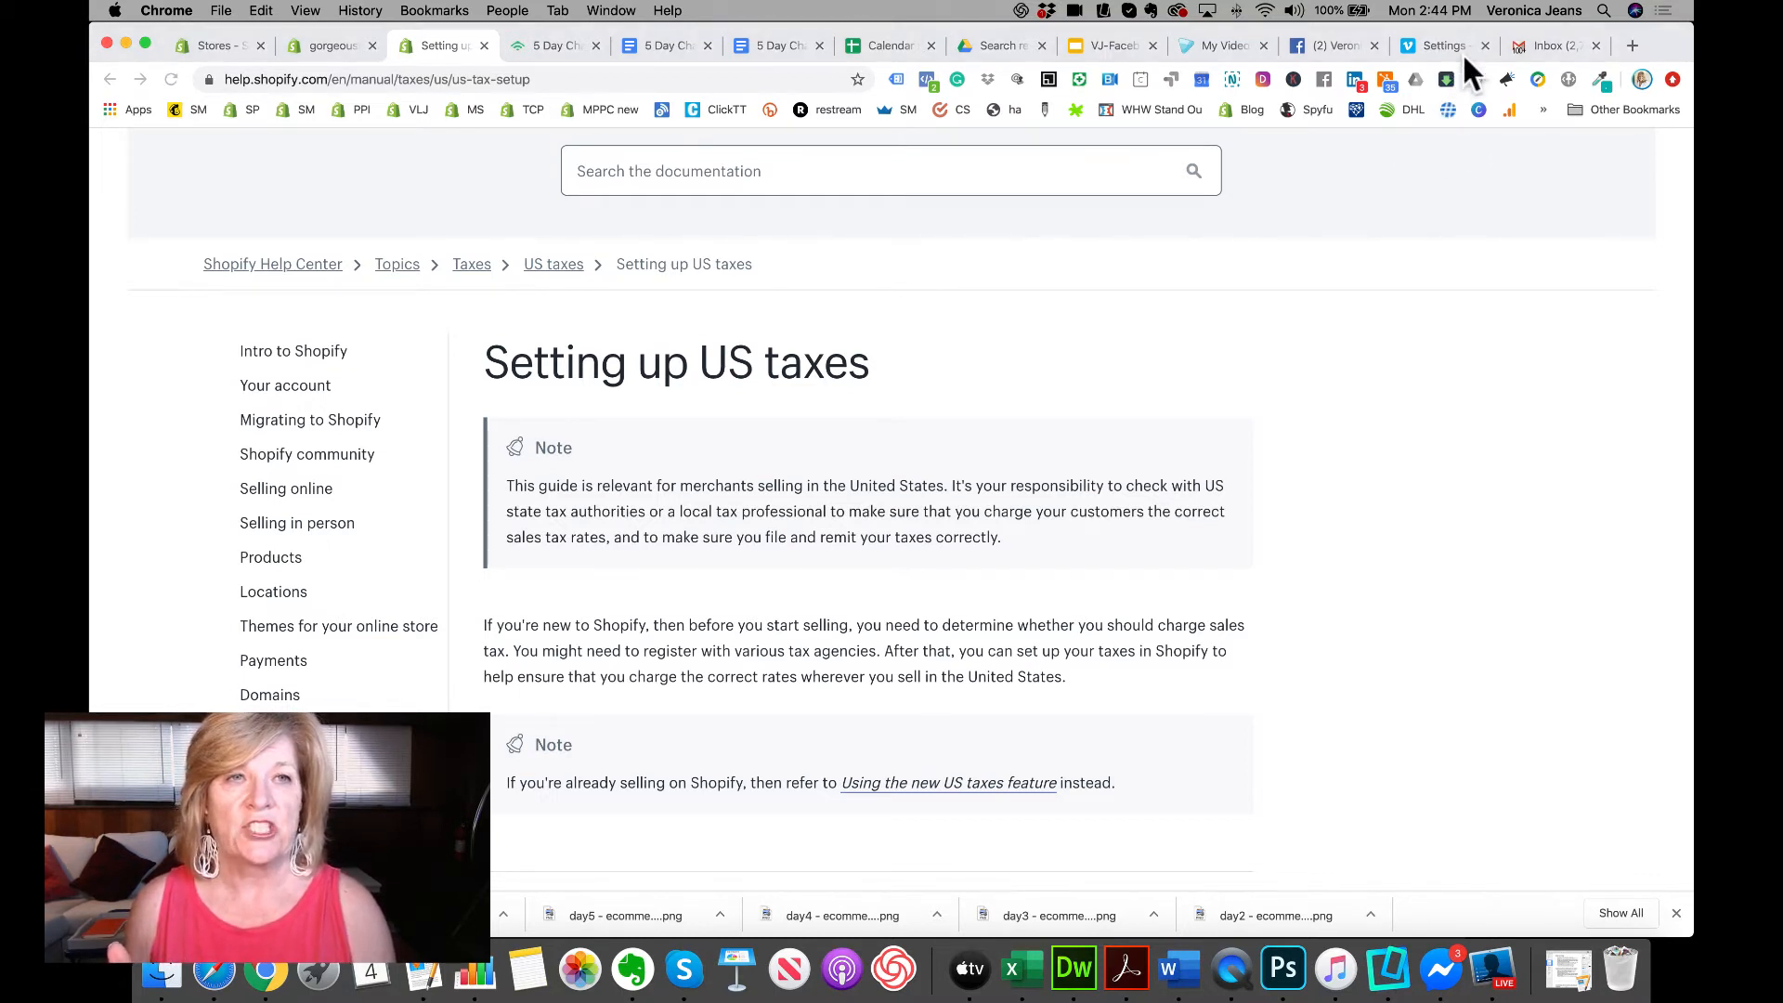